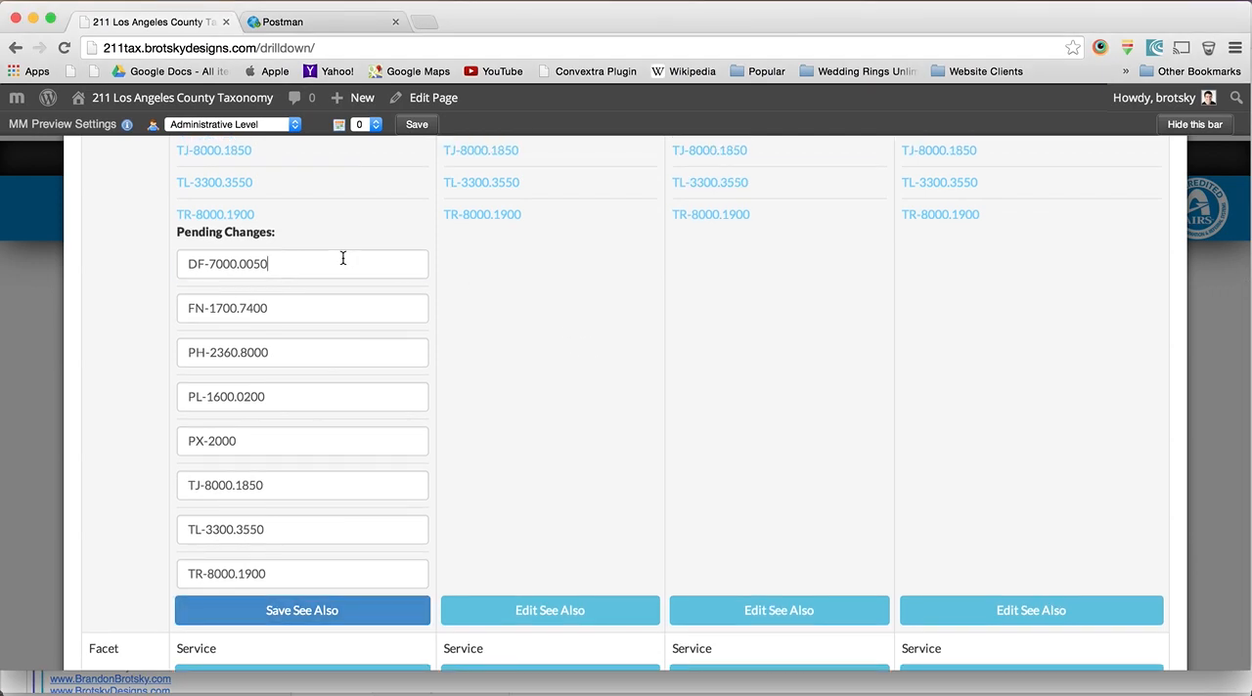
- Trim DF-7000.0050 in the Pending Changes field so autocomplete lists matching DF-7000 codes
key(backspace)
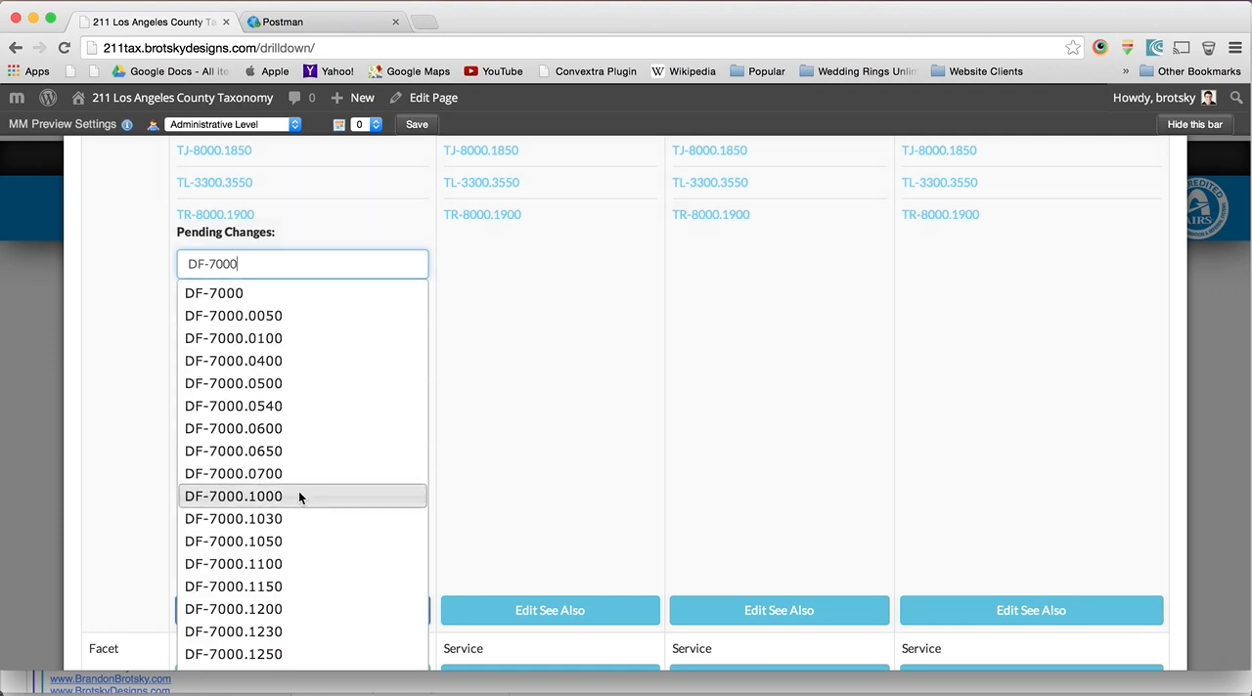
mouse_move(301, 405)
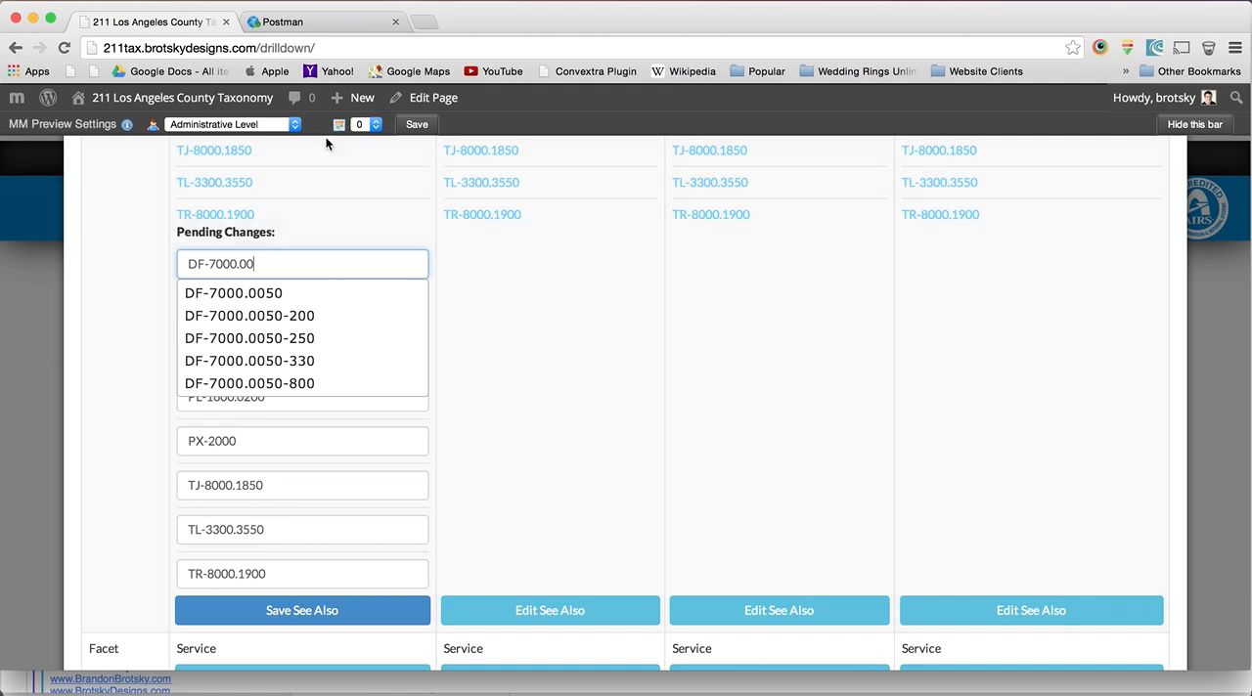
mouse_move(329, 204)
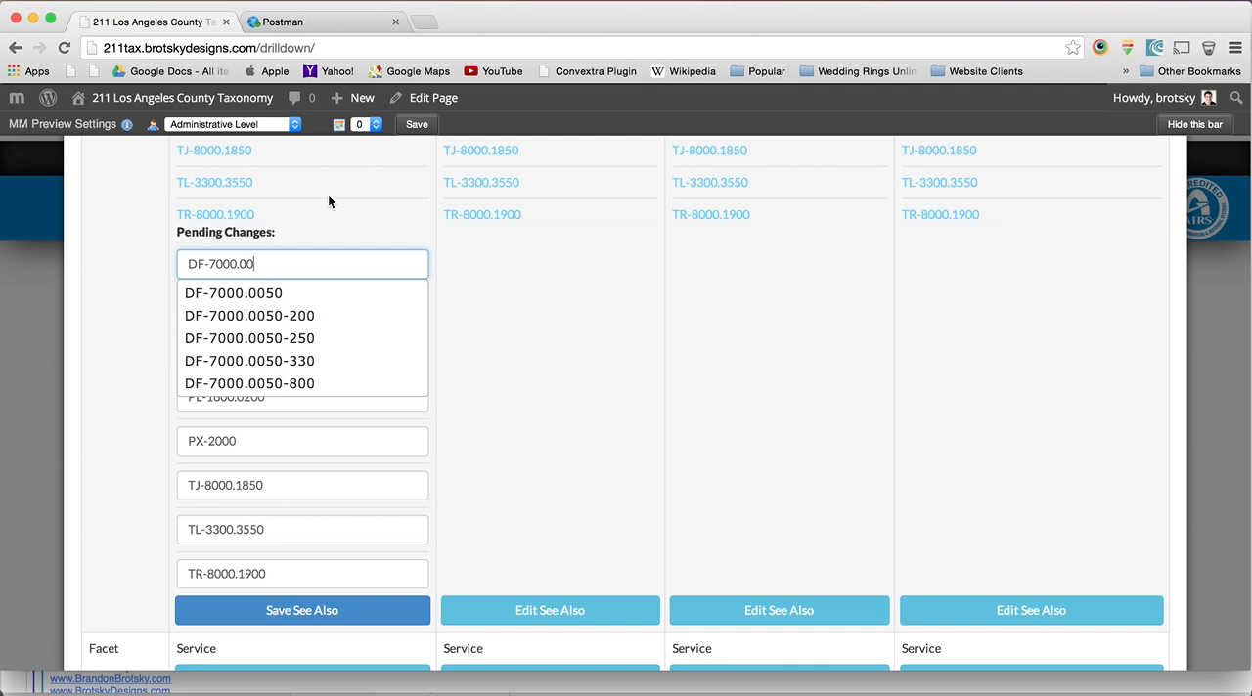
click(362, 98)
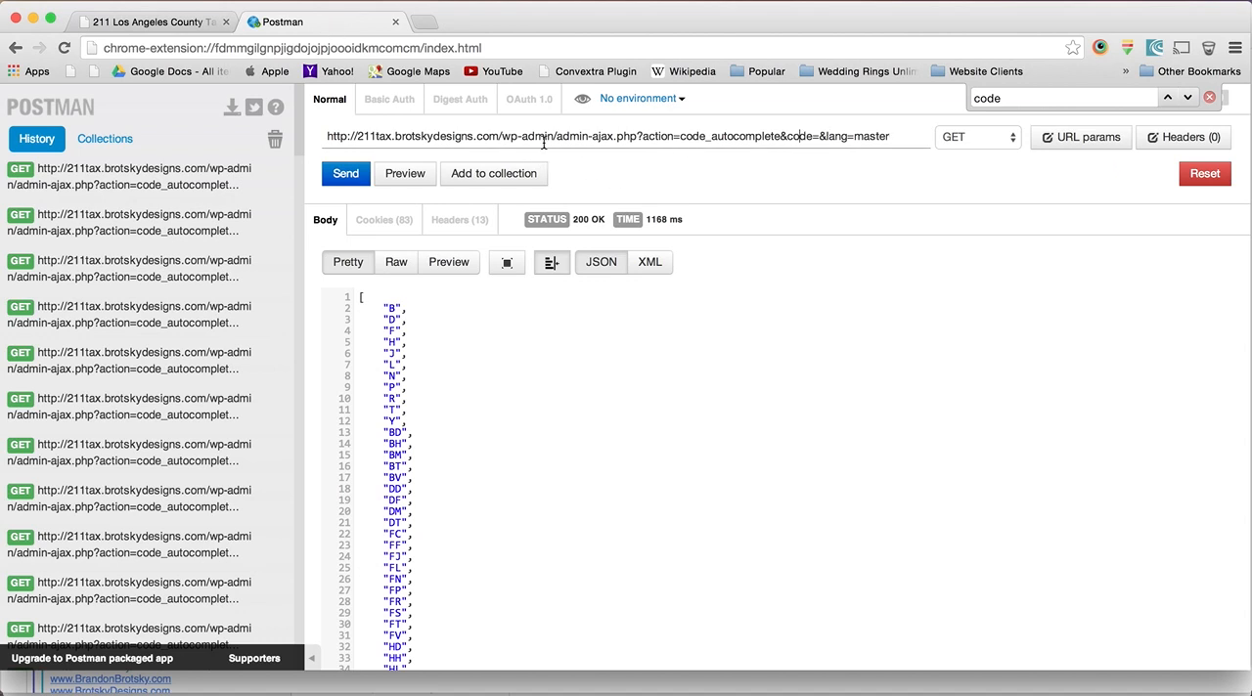
- Highlight admin-ajax.php and code_autocomplete in the URL, then send the request with code=BD-18
double_click(591, 137)
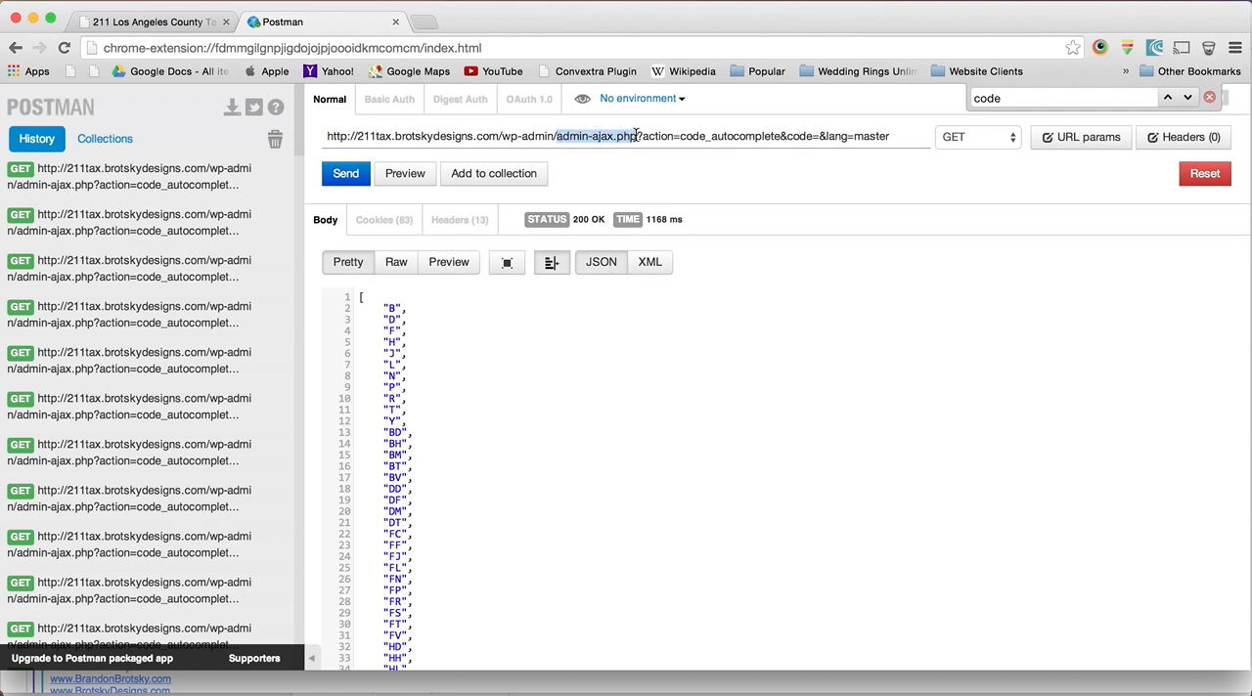
double_click(657, 137)
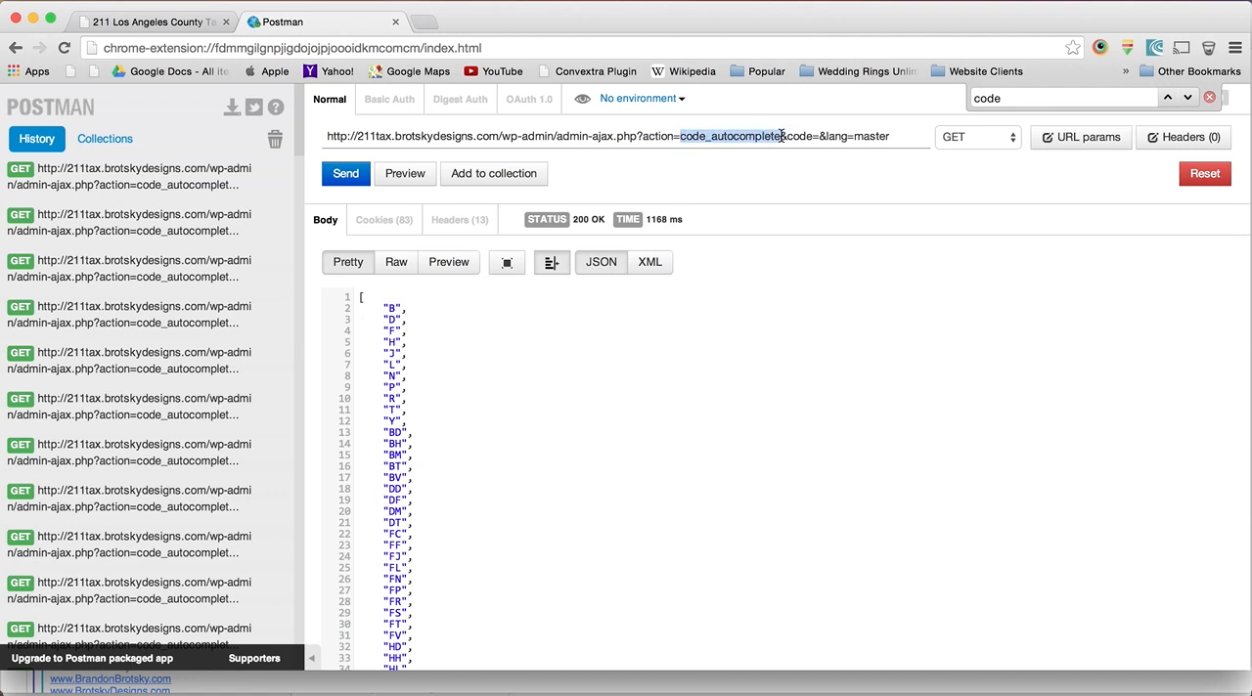
mouse_move(780, 136)
text(BD-)
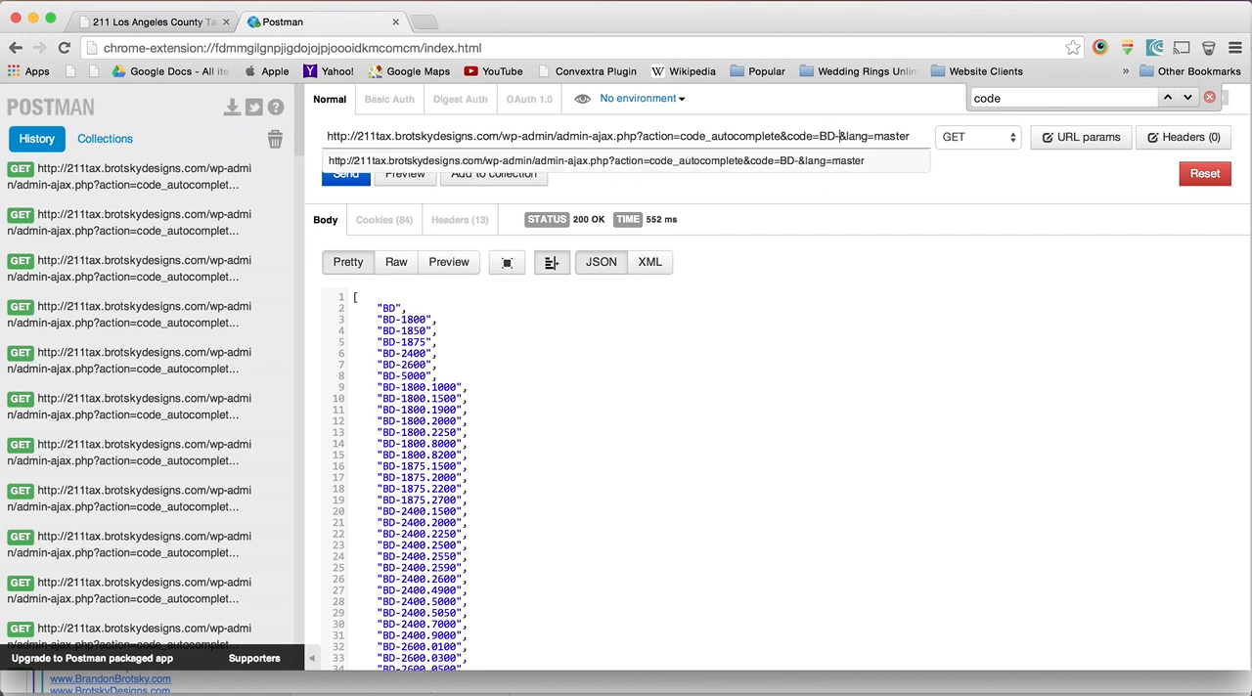
click(345, 173)
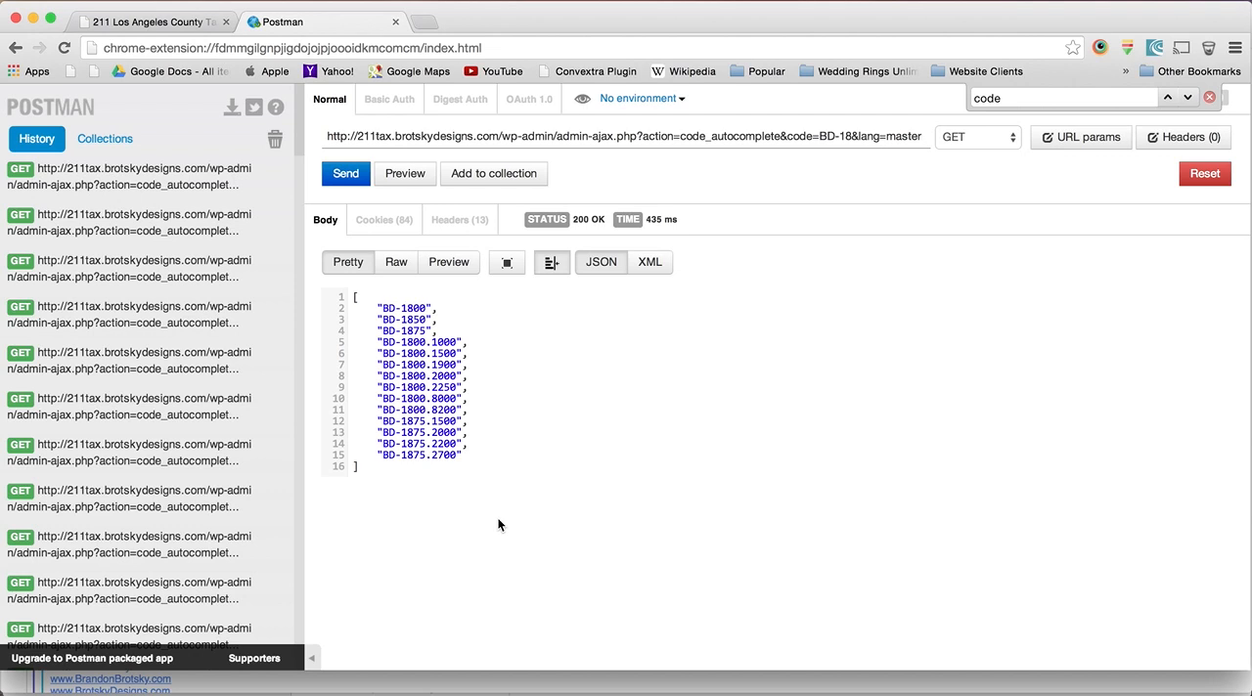
mouse_move(599, 431)
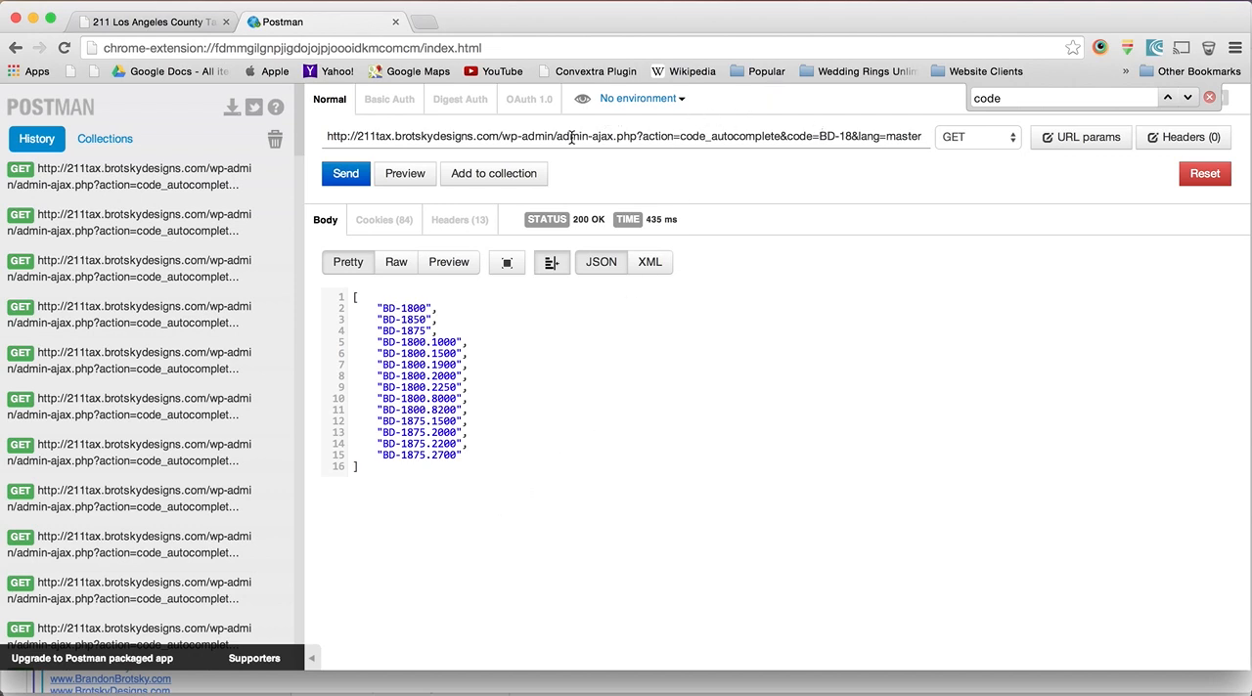
mouse_move(906, 646)
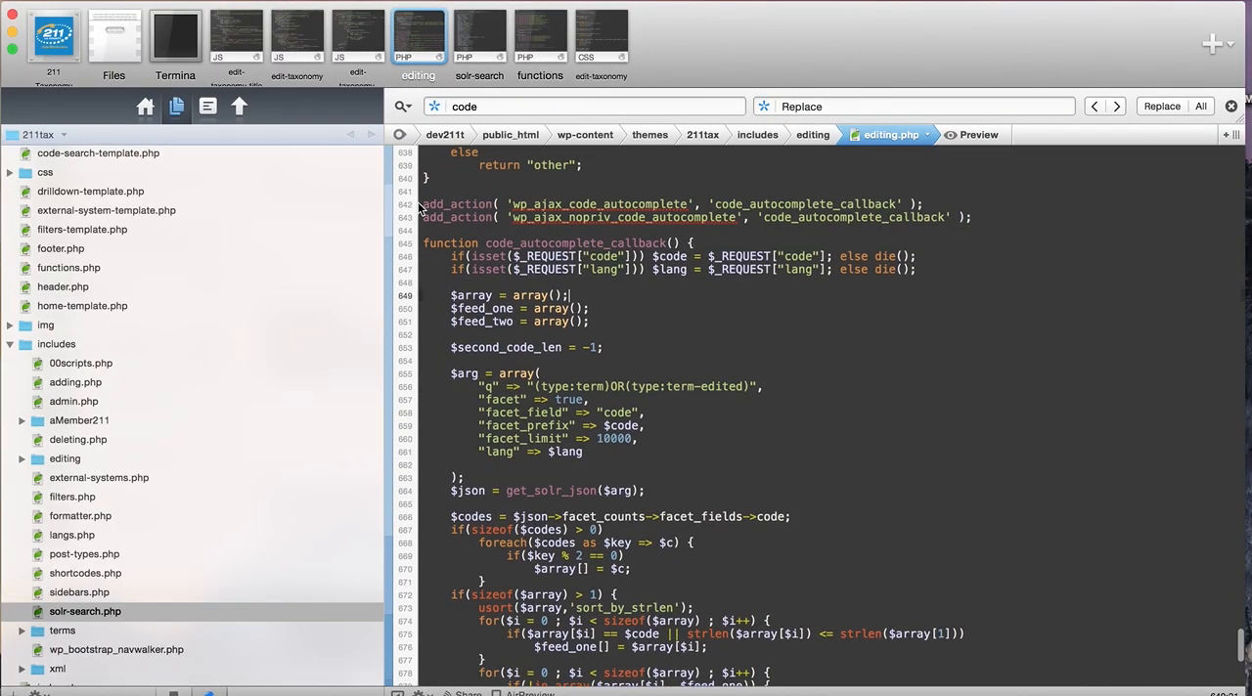
- Review the add_action hooks and code_autocomplete_callback in editing.php, then switch to edit-taxonomy-see-also.js
drag(422, 217, 978, 217)
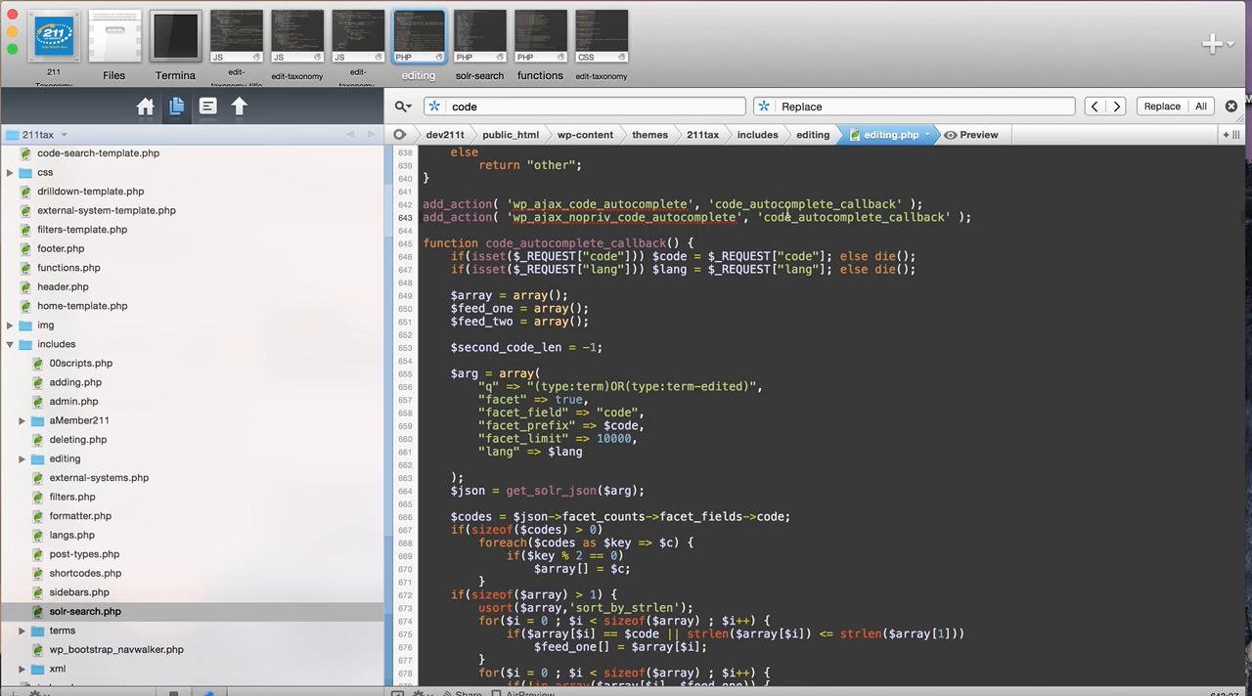
double_click(804, 203)
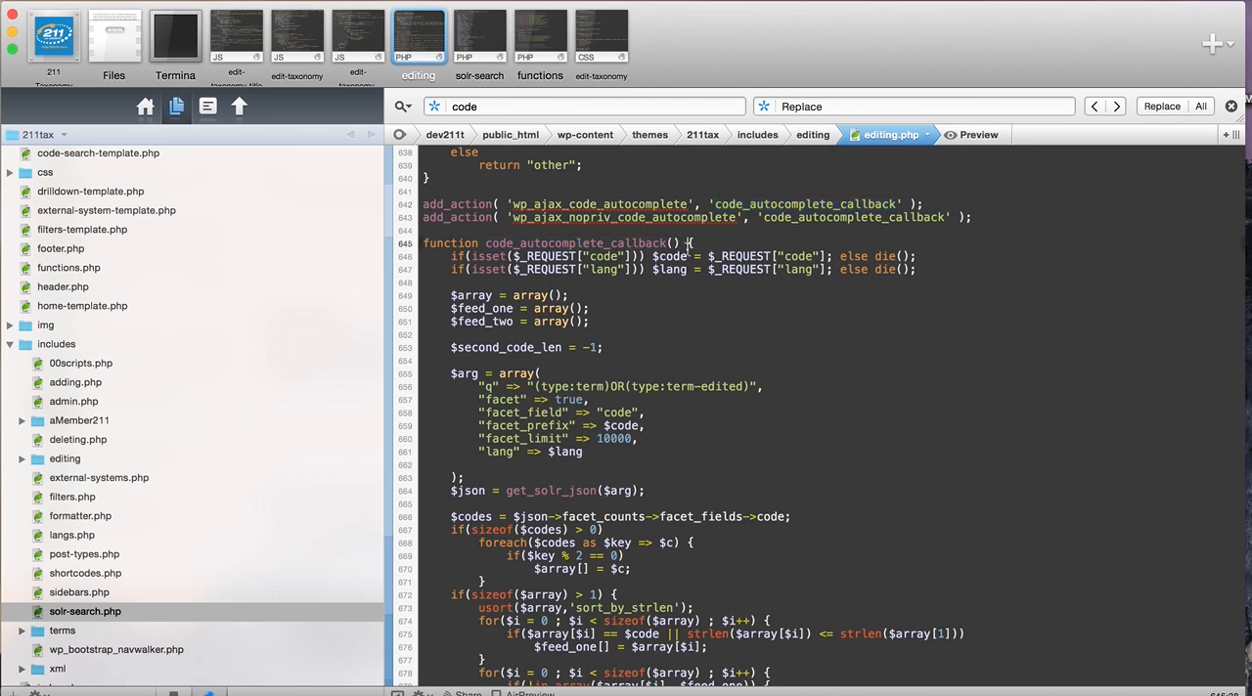
scroll(down, 3)
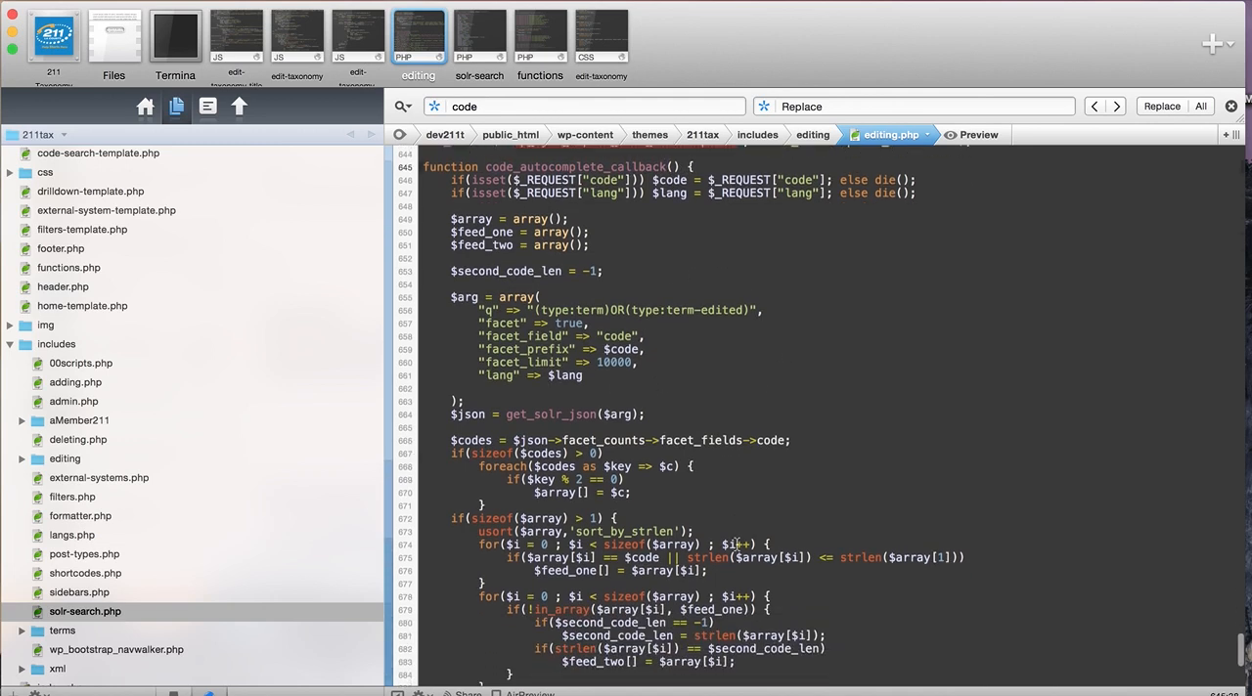
scroll(down, 3)
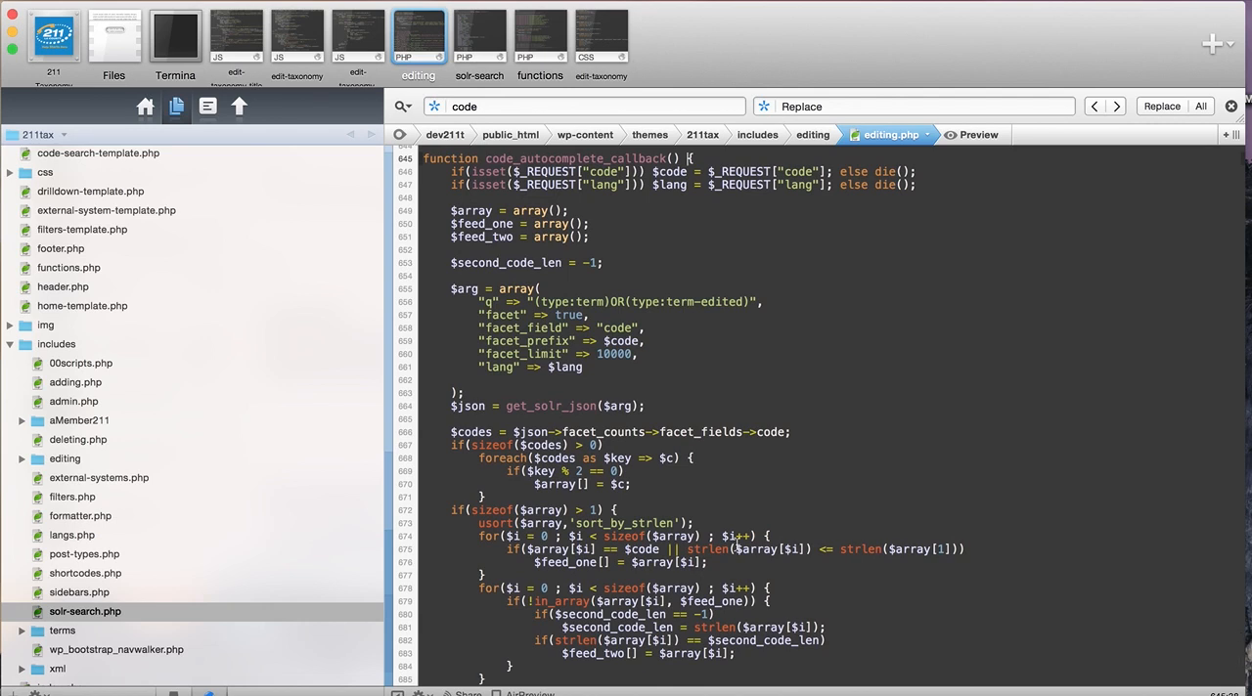
scroll(down, 3)
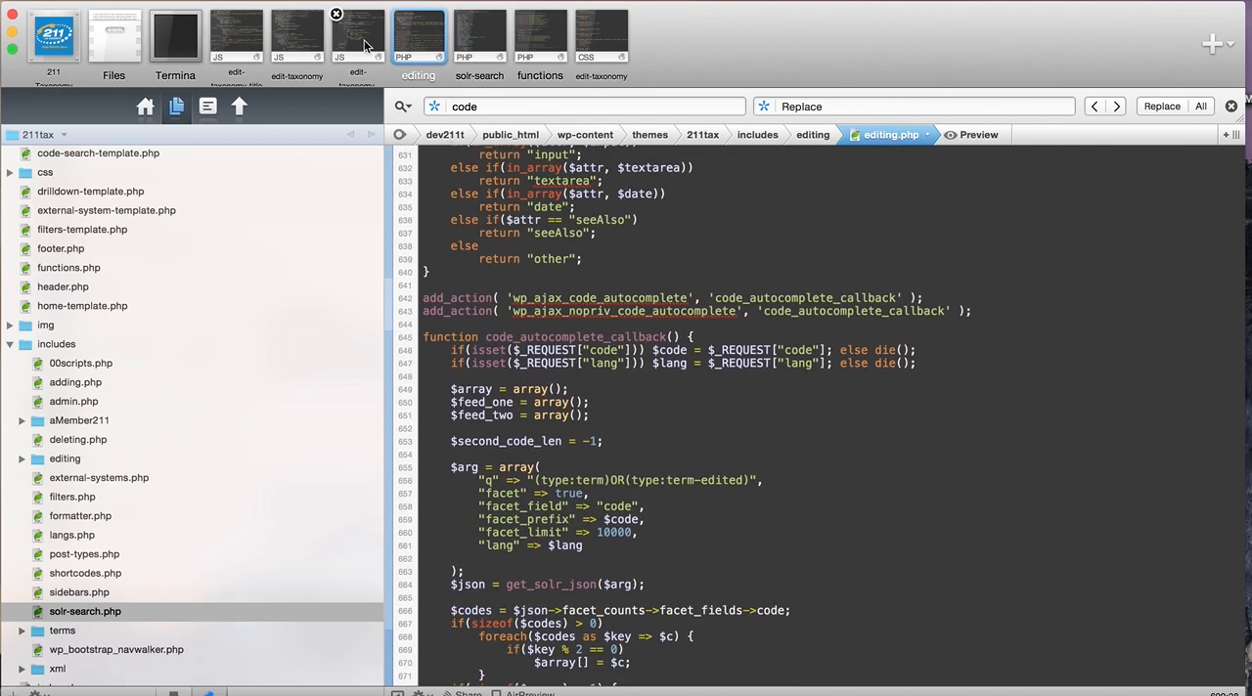
click(356, 35)
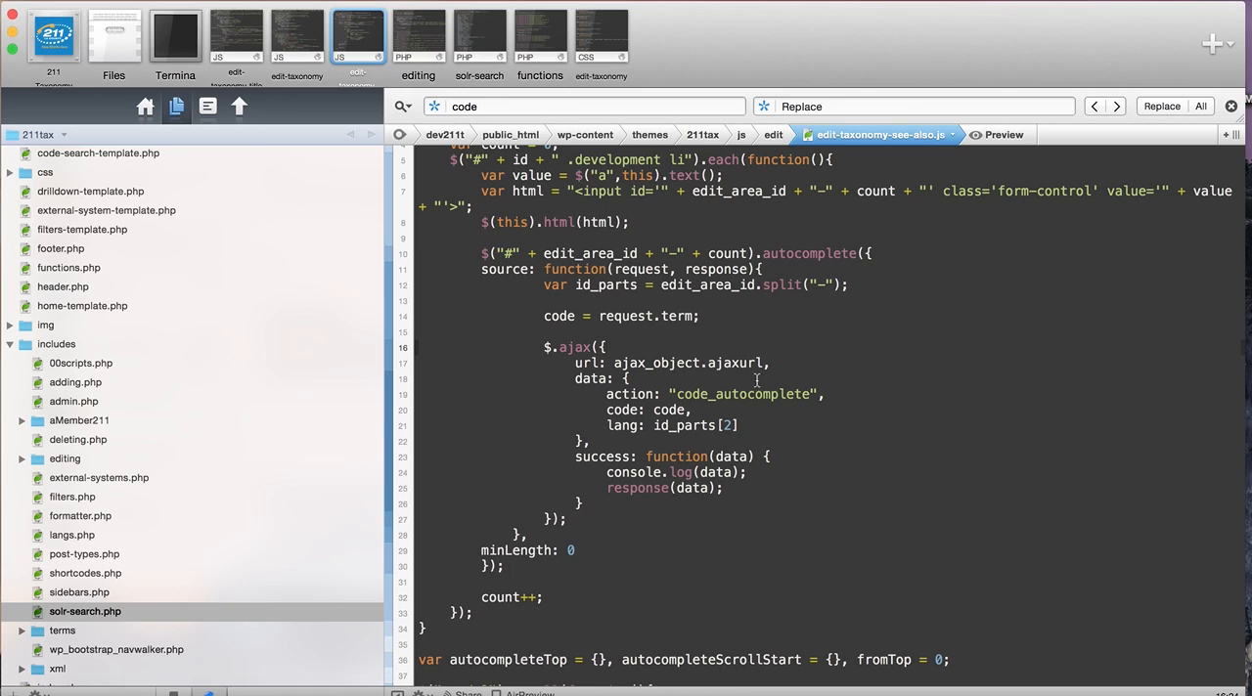
- Point out the $.ajax call's ajax_object.ajaxurl address and code_autocomplete action value in the see-also script
click(606, 348)
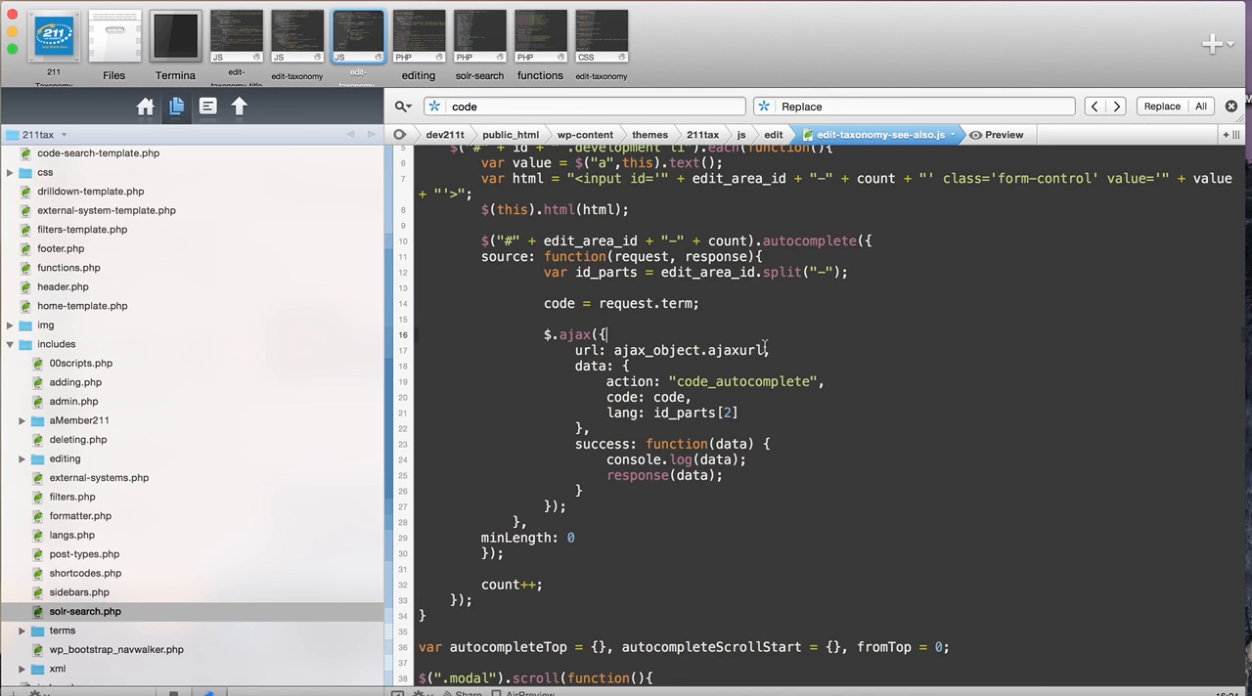
double_click(689, 350)
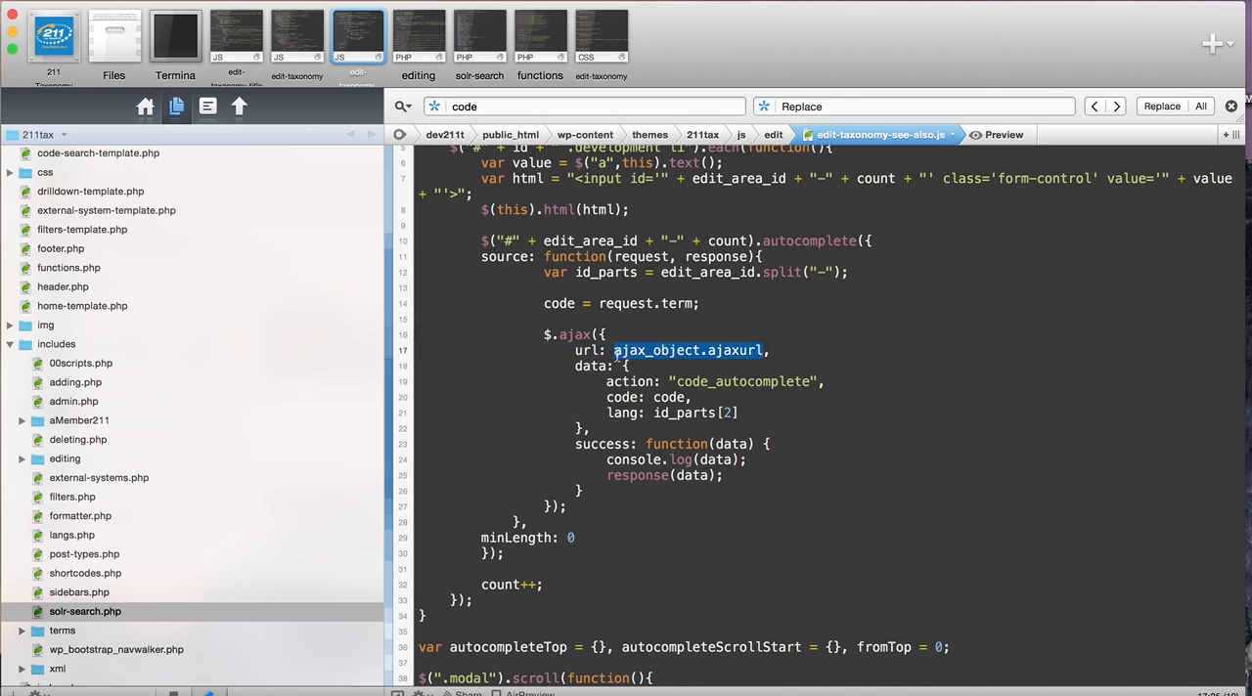
mouse_move(683, 378)
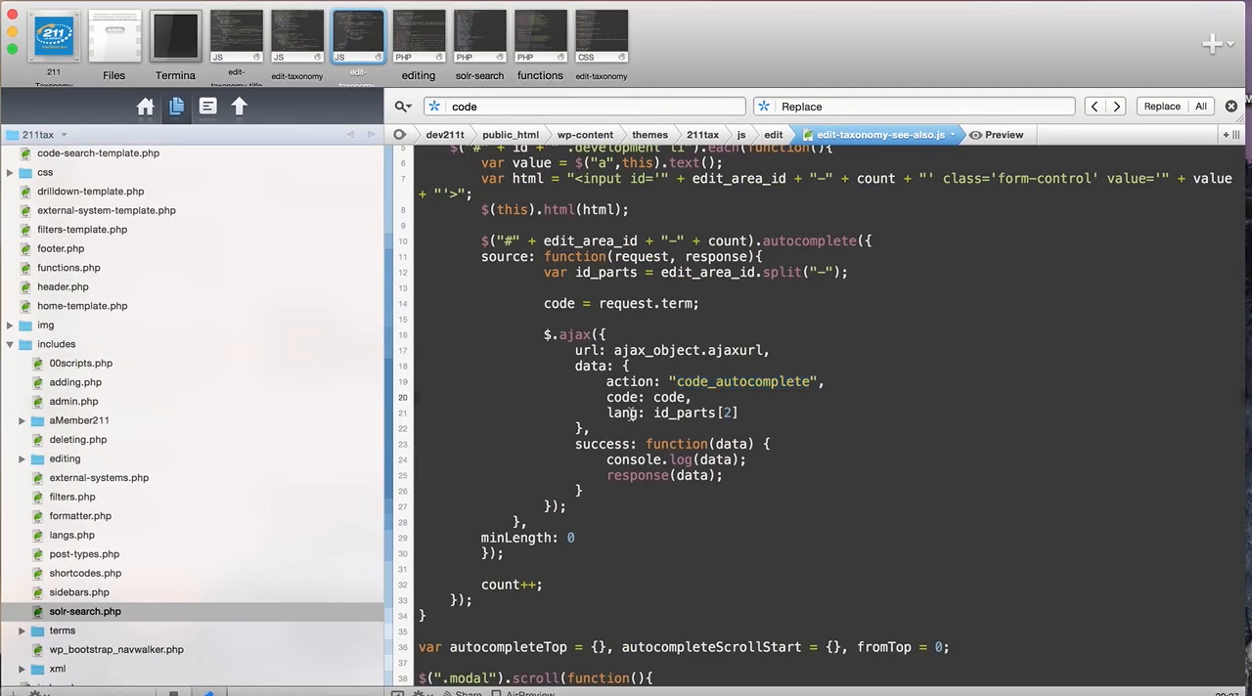
double_click(744, 381)
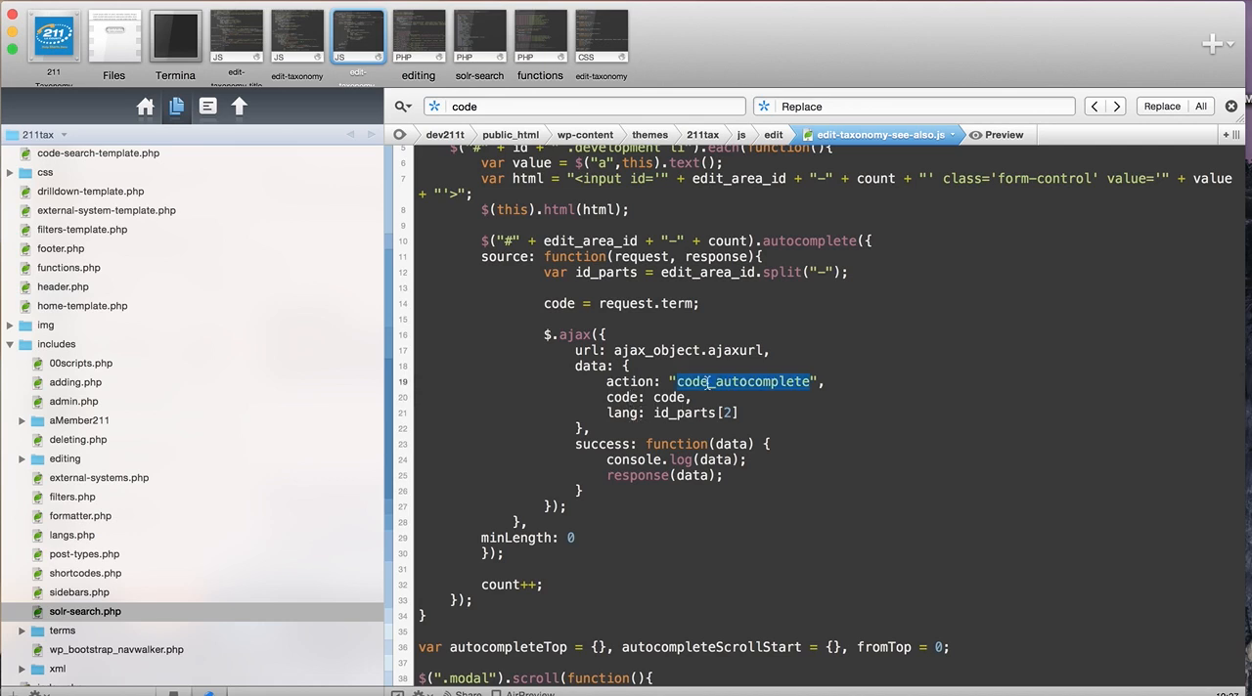
- Match the code_autocomplete hook name in editing.php against the ajaxurl request in the see-also script
click(419, 36)
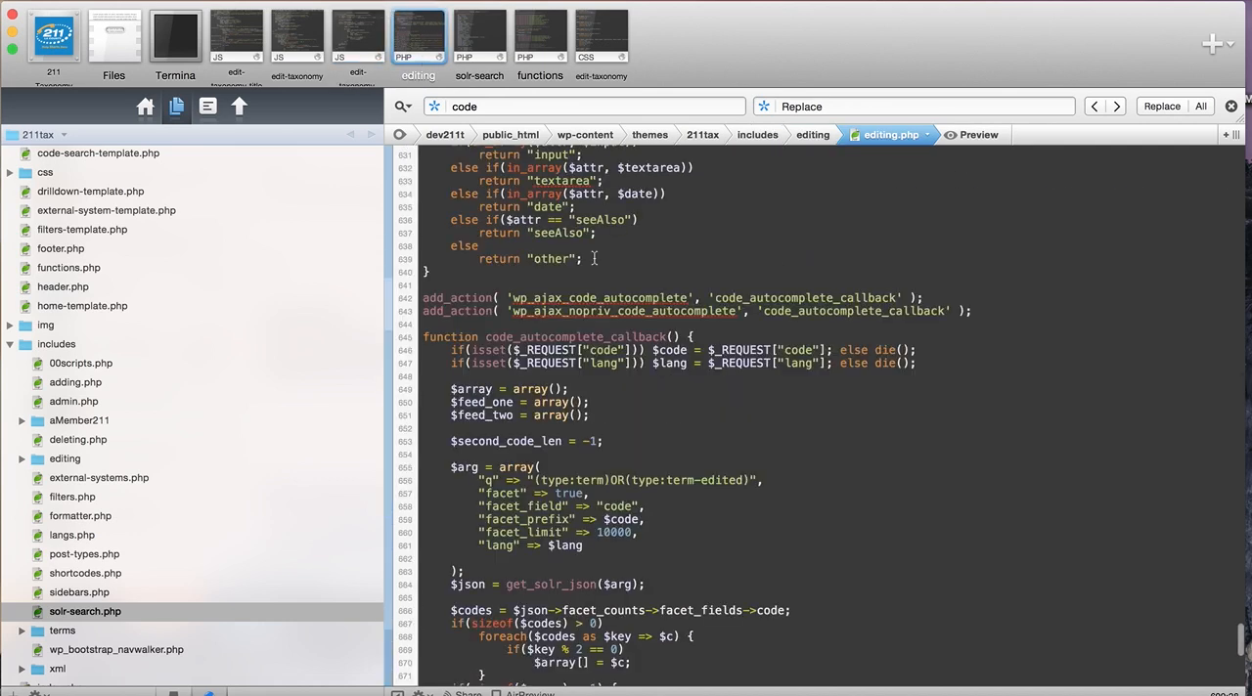
double_click(622, 297)
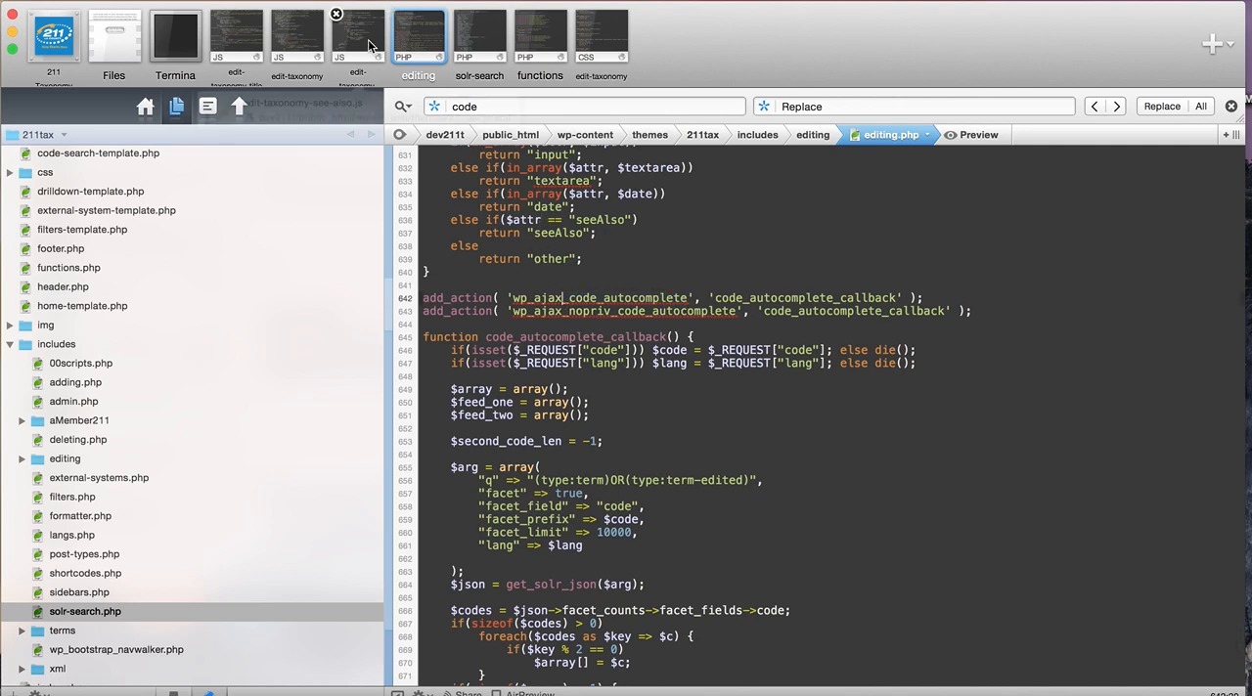
click(356, 37)
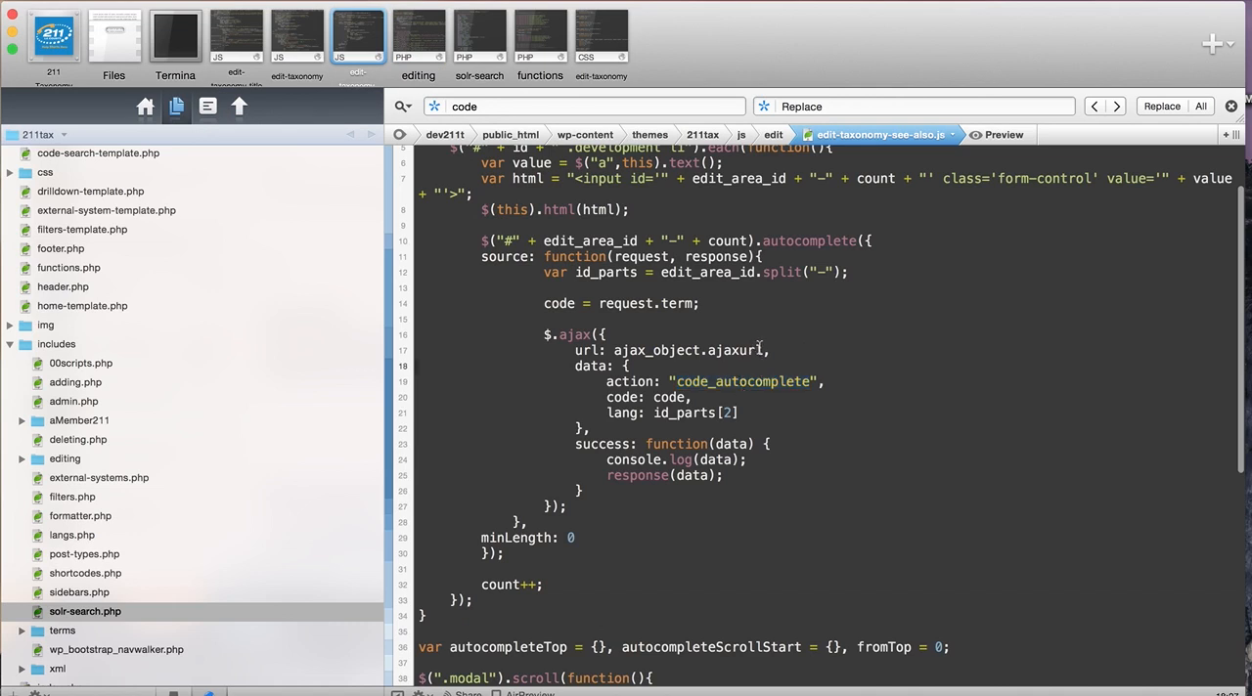
double_click(684, 350)
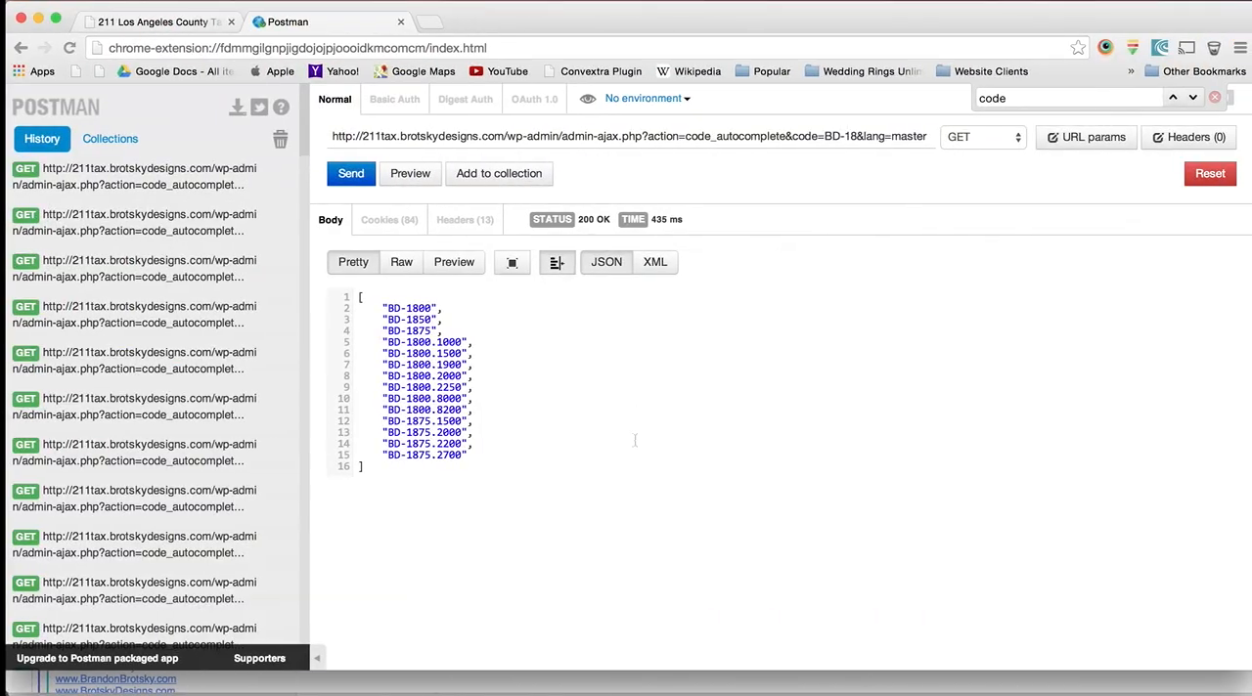
- Return to the taxonomy drilldown page and inspect ajax_object in its developer console
click(153, 21)
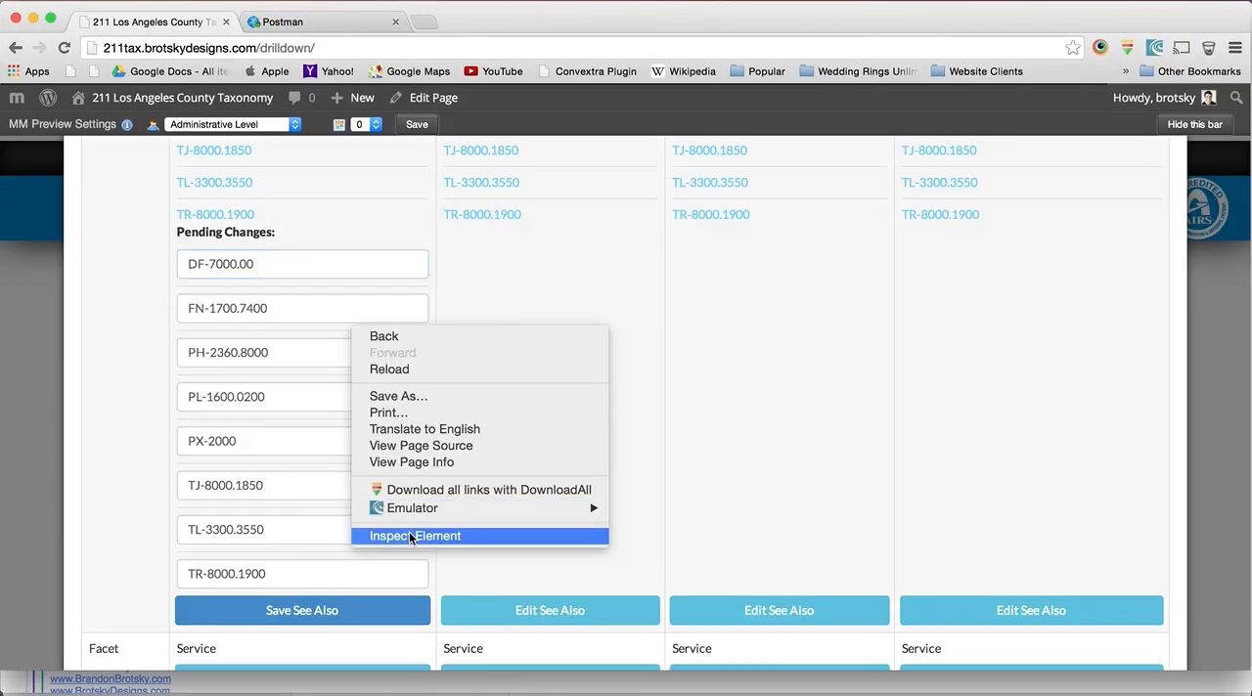
click(415, 536)
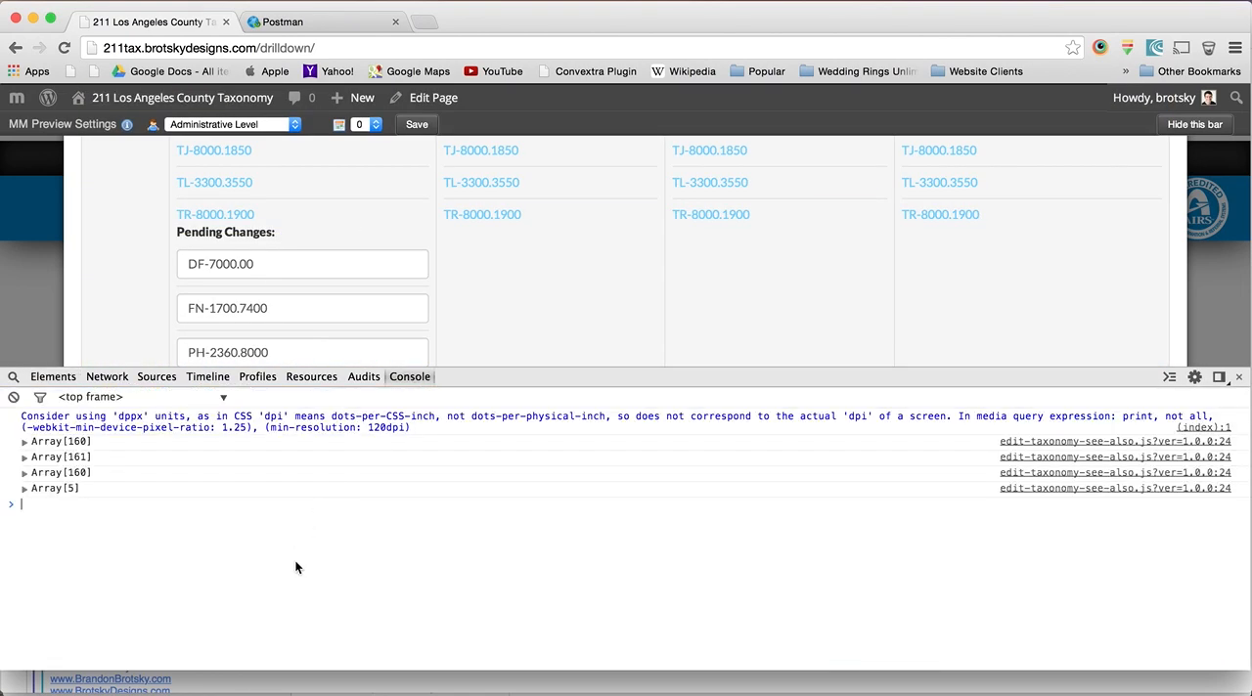
text(ajax_object.ajaxurl,)
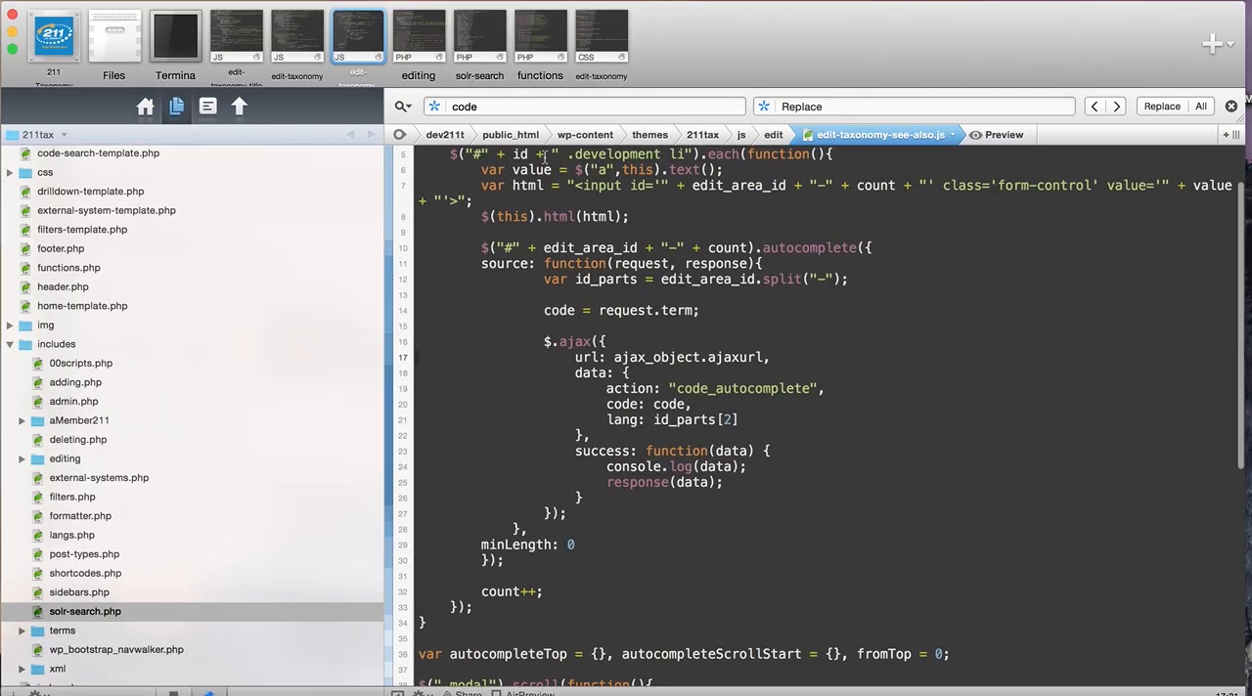
- Locate the wp_localize_script call defining ajax_object's ajaxurl in editing.php's edit_taxonomy_scripts
click(419, 35)
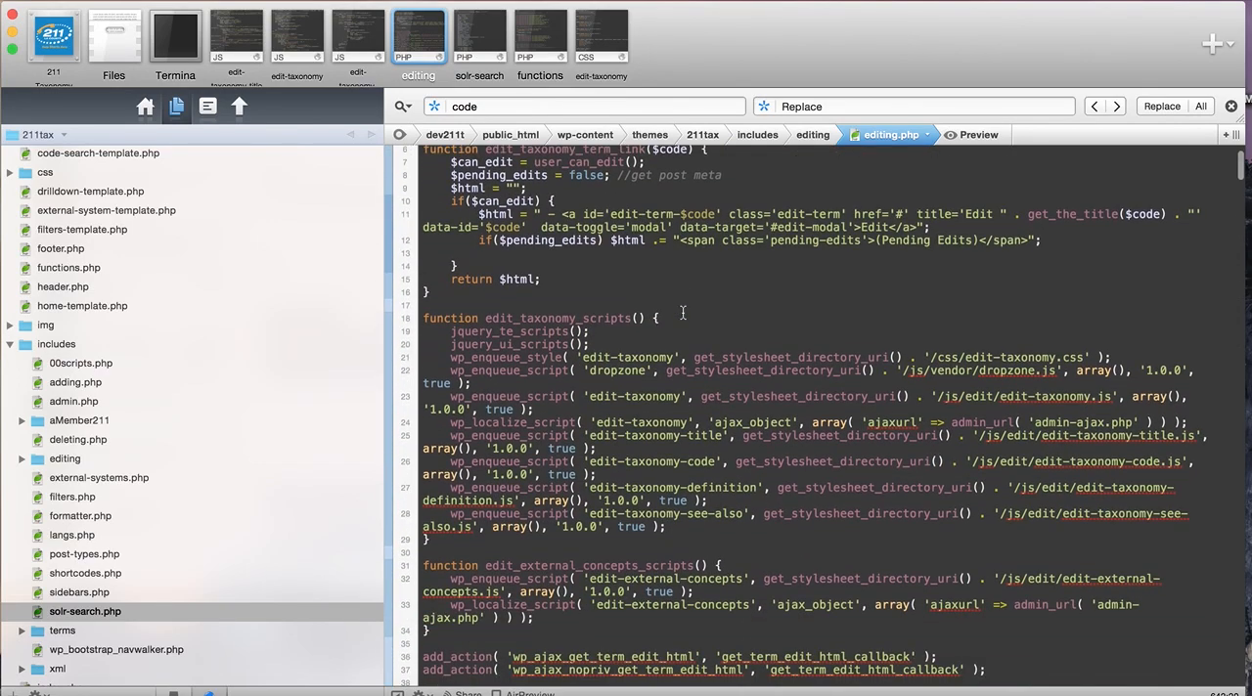
scroll(down, 3)
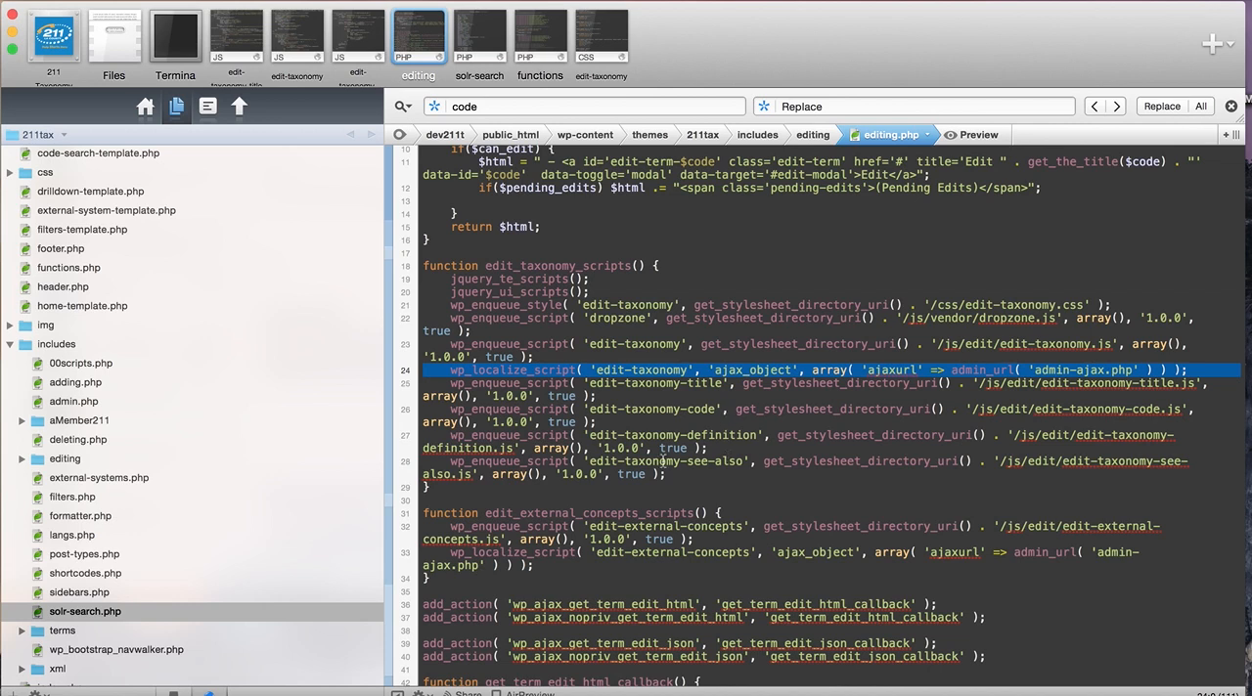
click(558, 370)
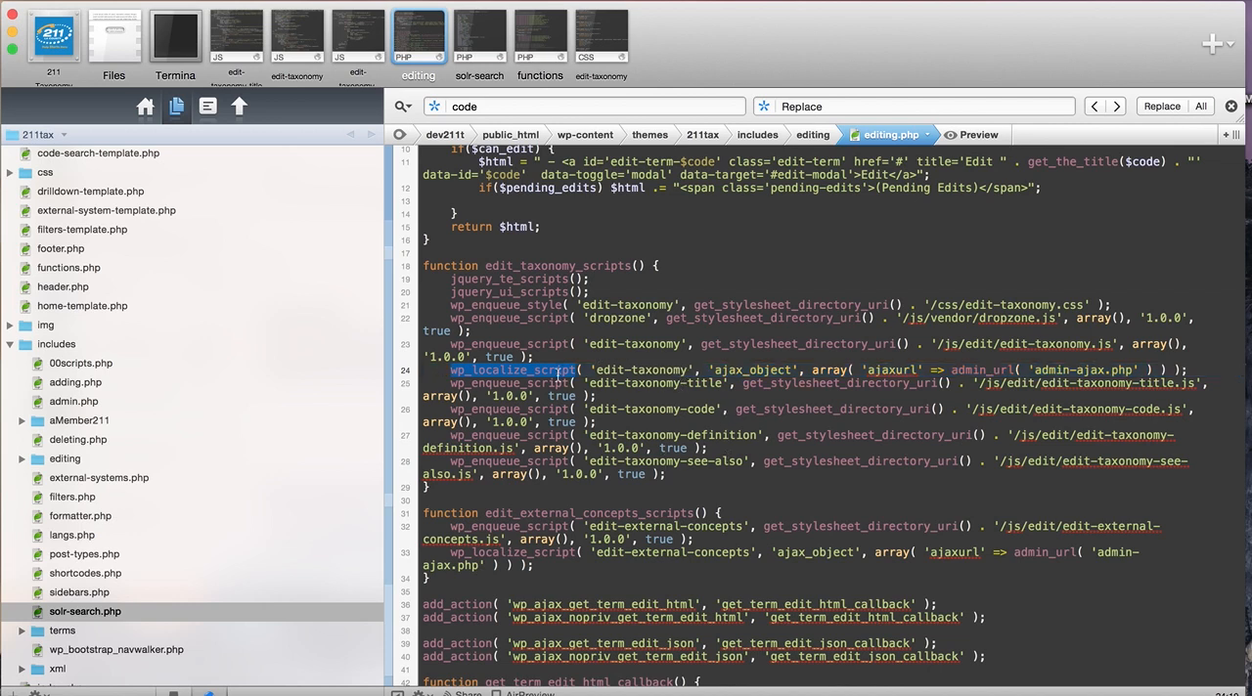
mouse_move(774, 373)
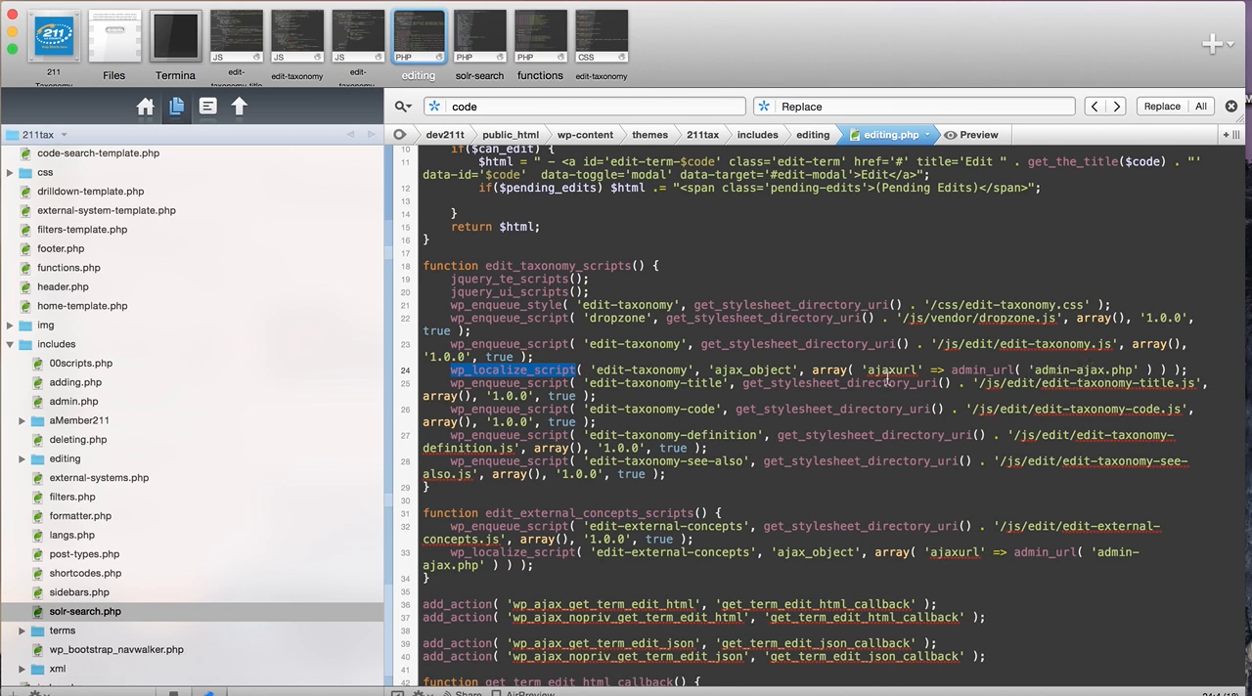
mouse_move(1114, 391)
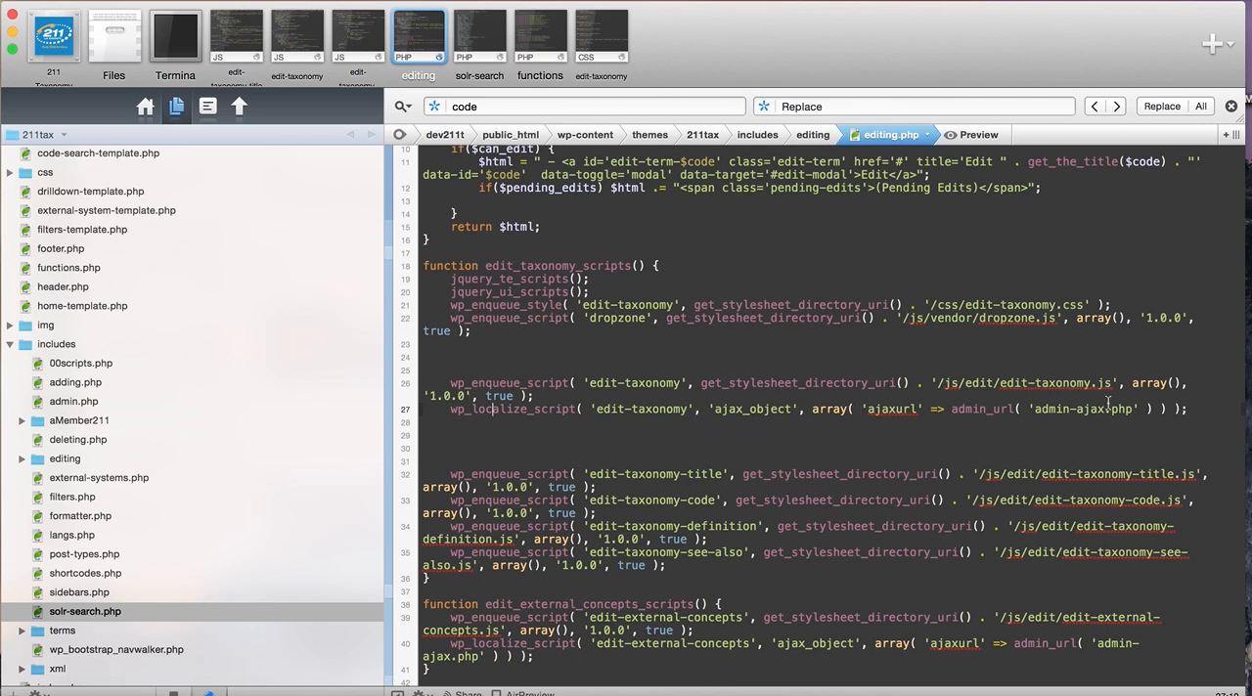
mouse_move(999, 401)
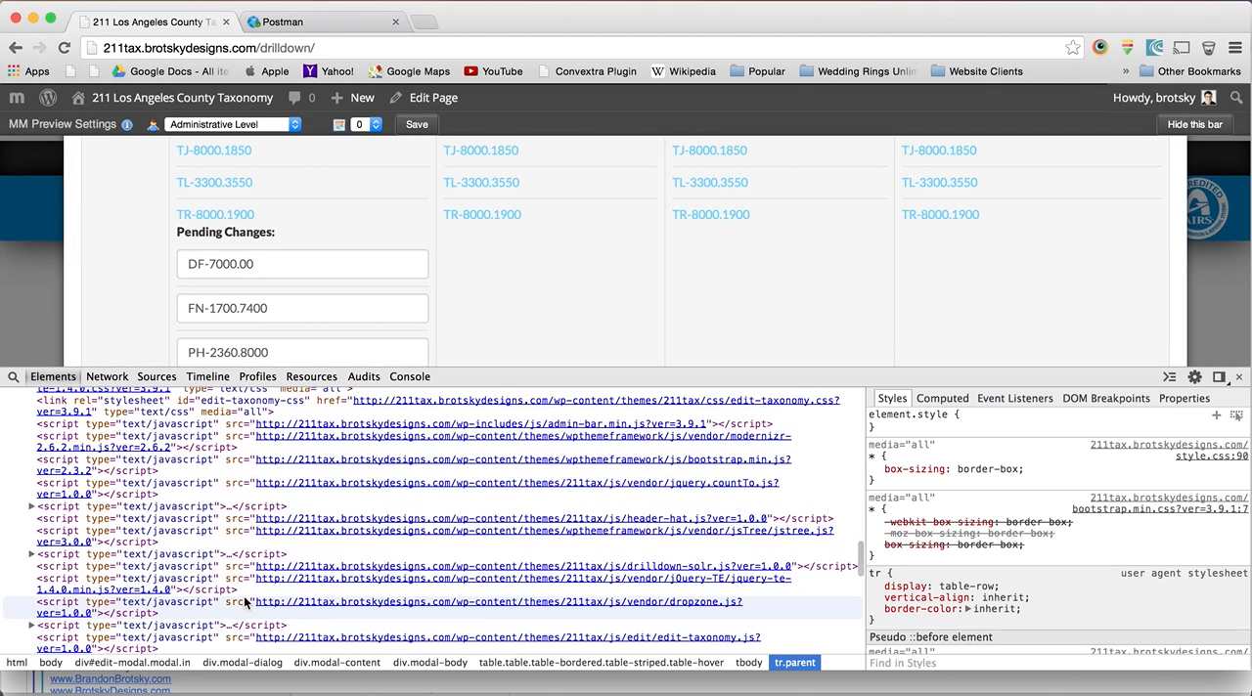
- Expand the inline <script> in the page source showing var ajax_object with the admin-ajax.php ajaxurl
click(160, 555)
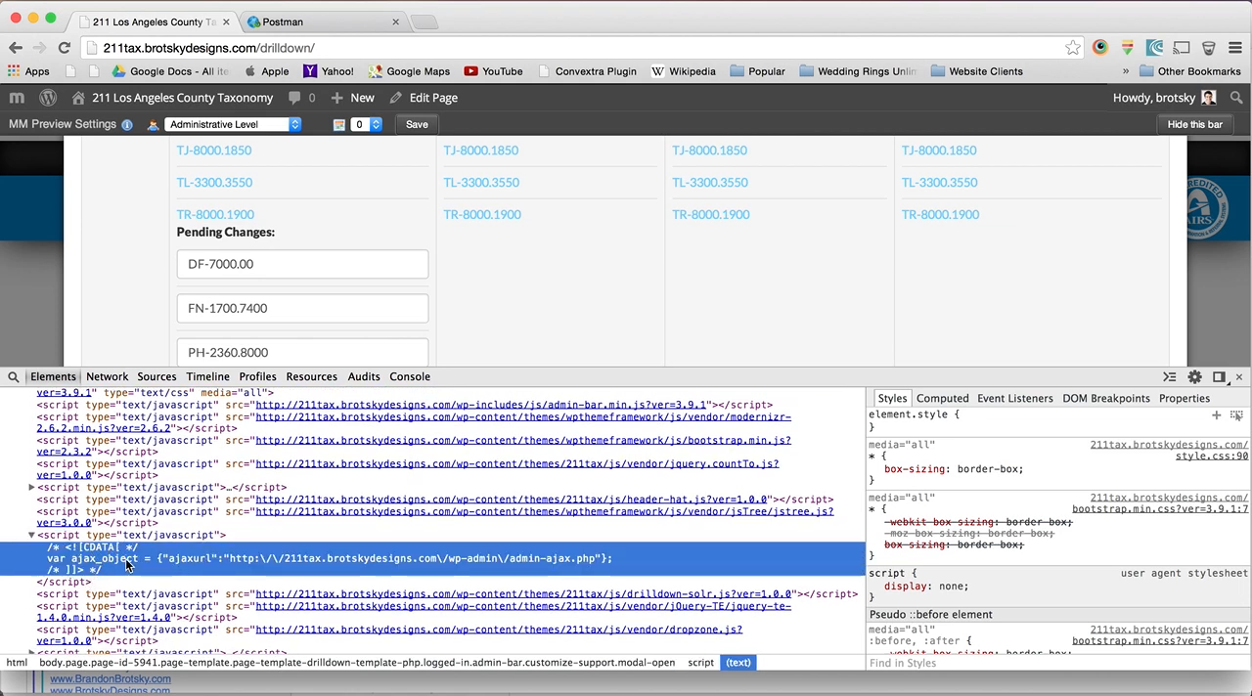
mouse_move(78, 568)
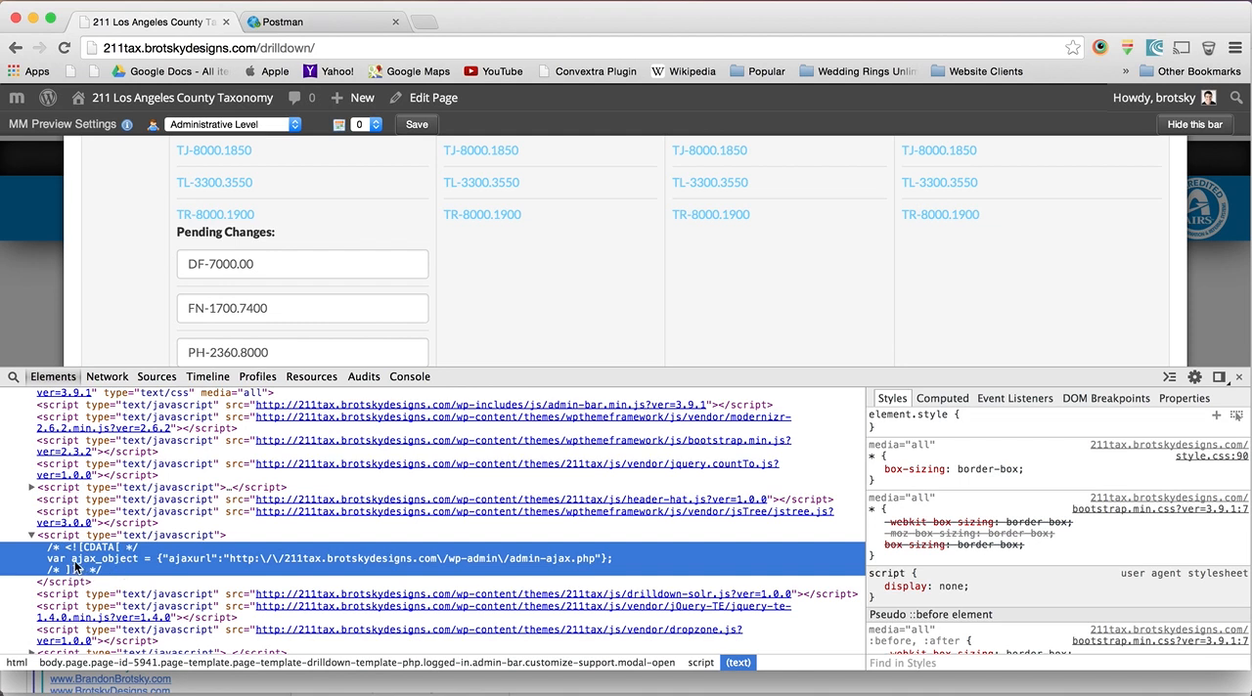
mouse_move(137, 566)
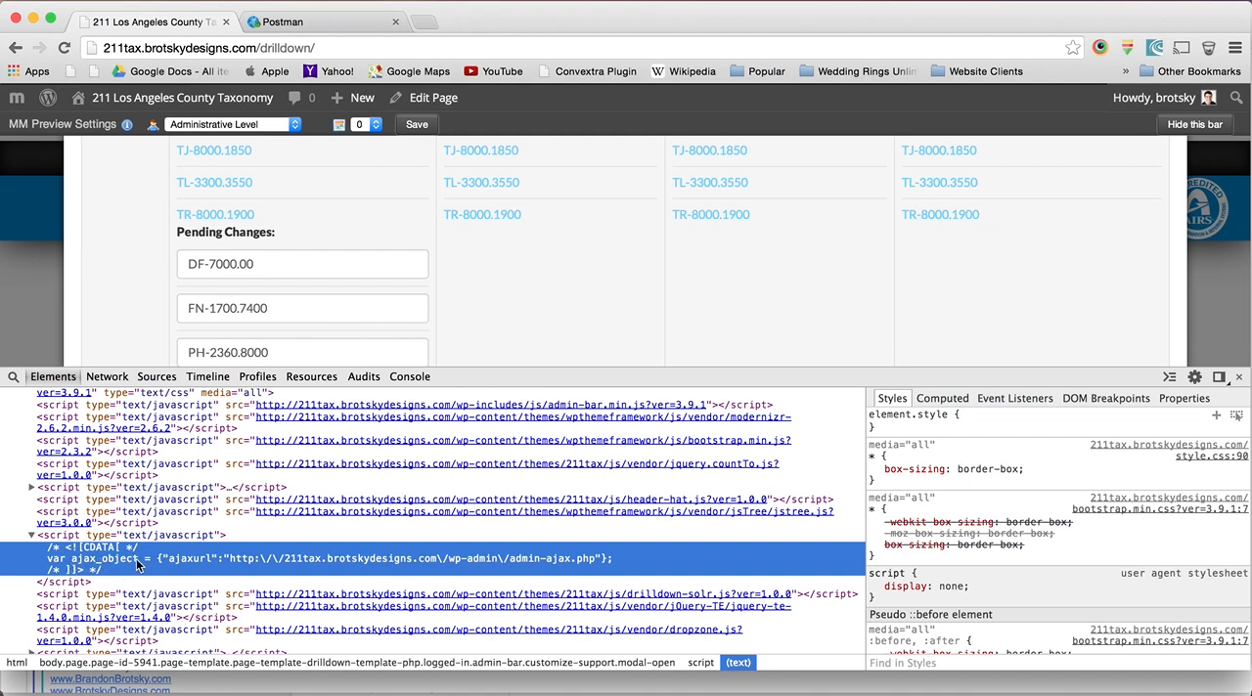
mouse_move(363, 559)
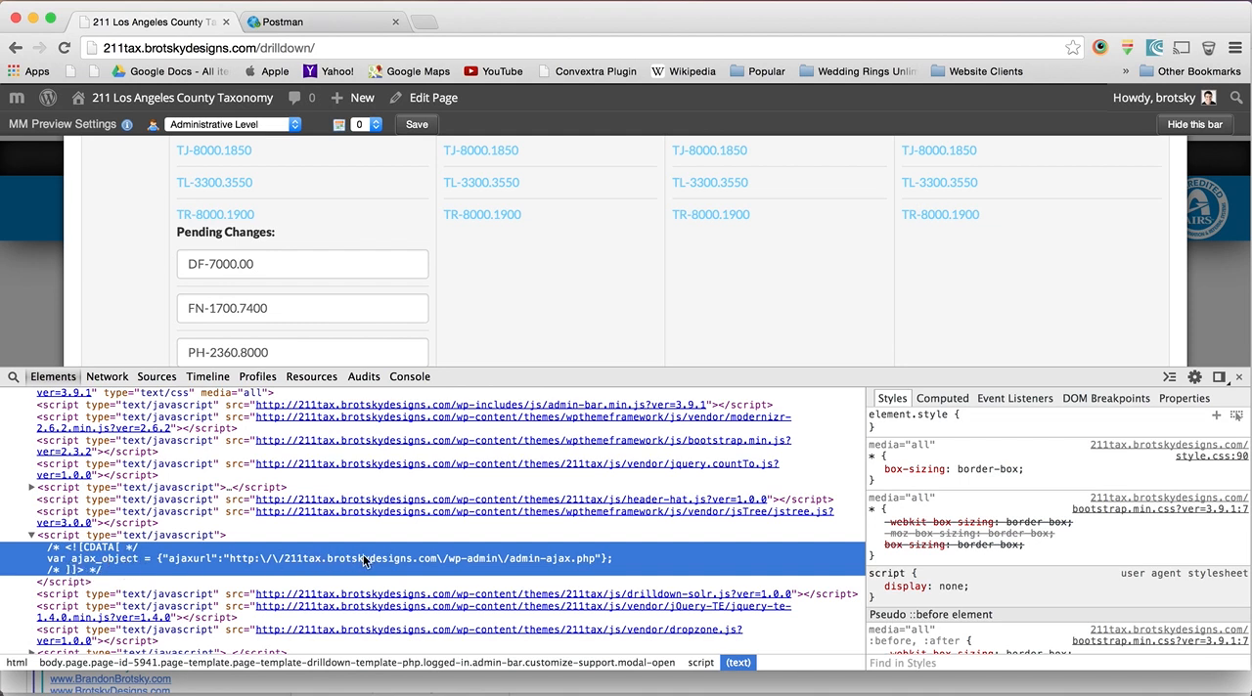
mouse_move(332, 567)
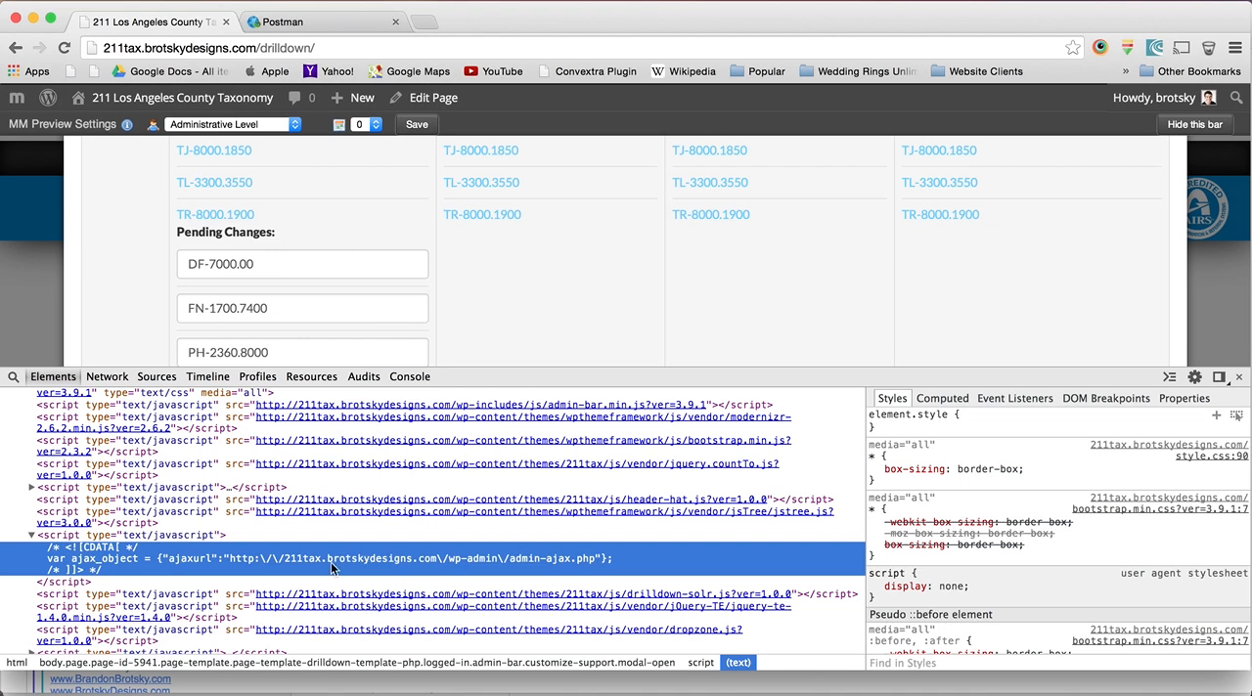
mouse_move(377, 559)
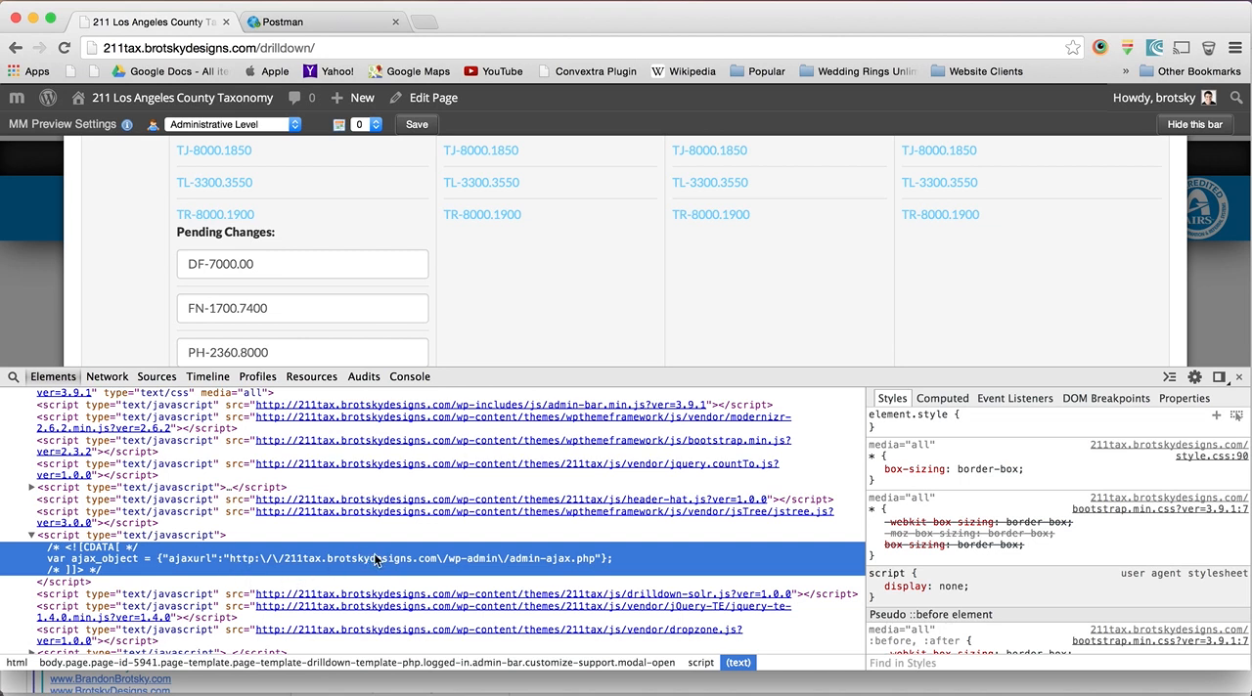
mouse_move(491, 564)
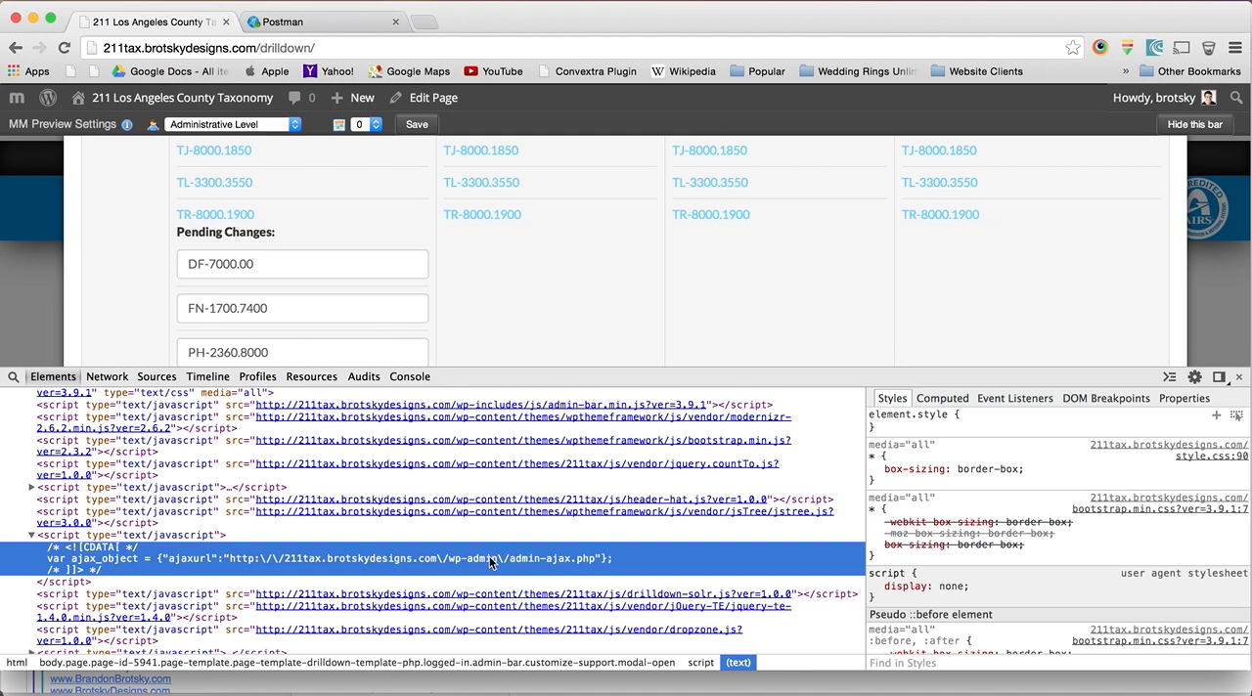
mouse_move(501, 540)
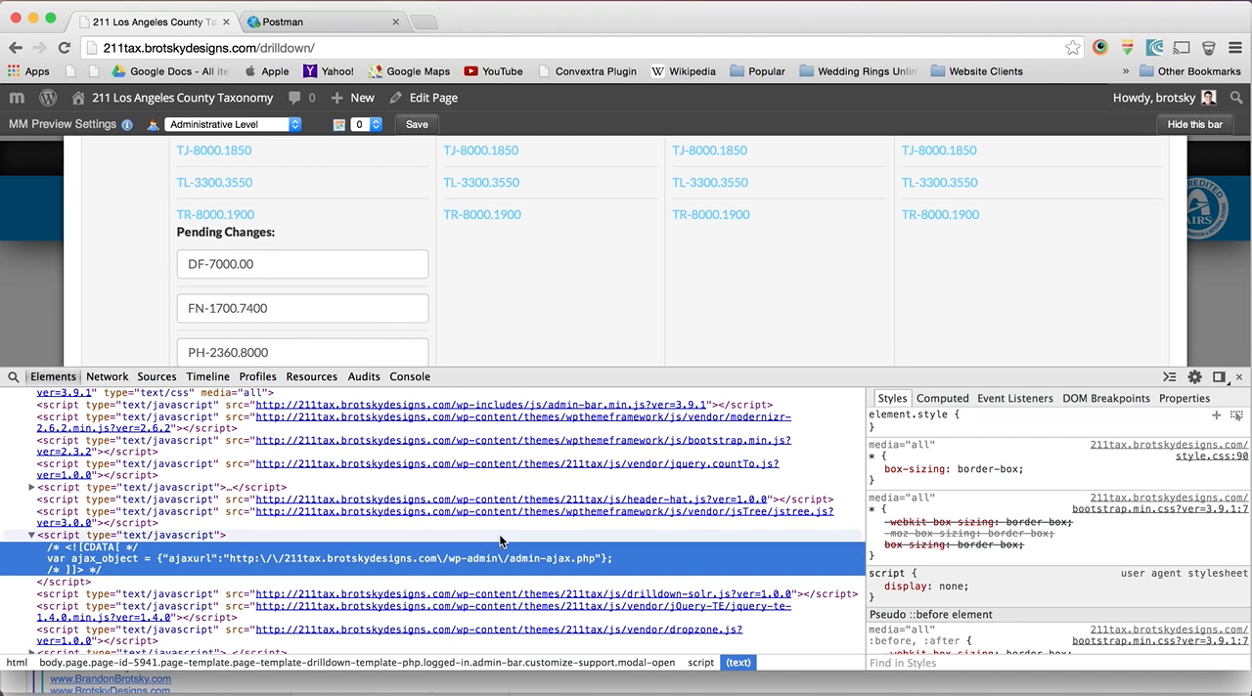